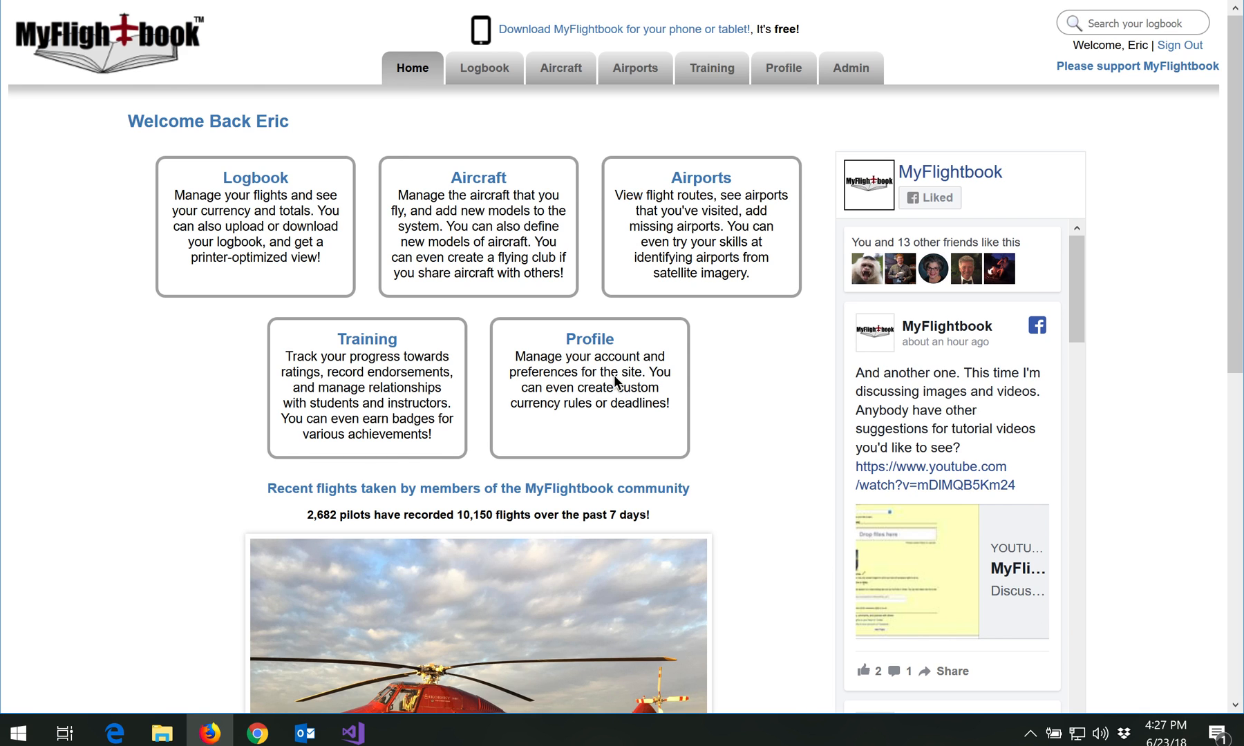
pyautogui.moveTo(735, 410)
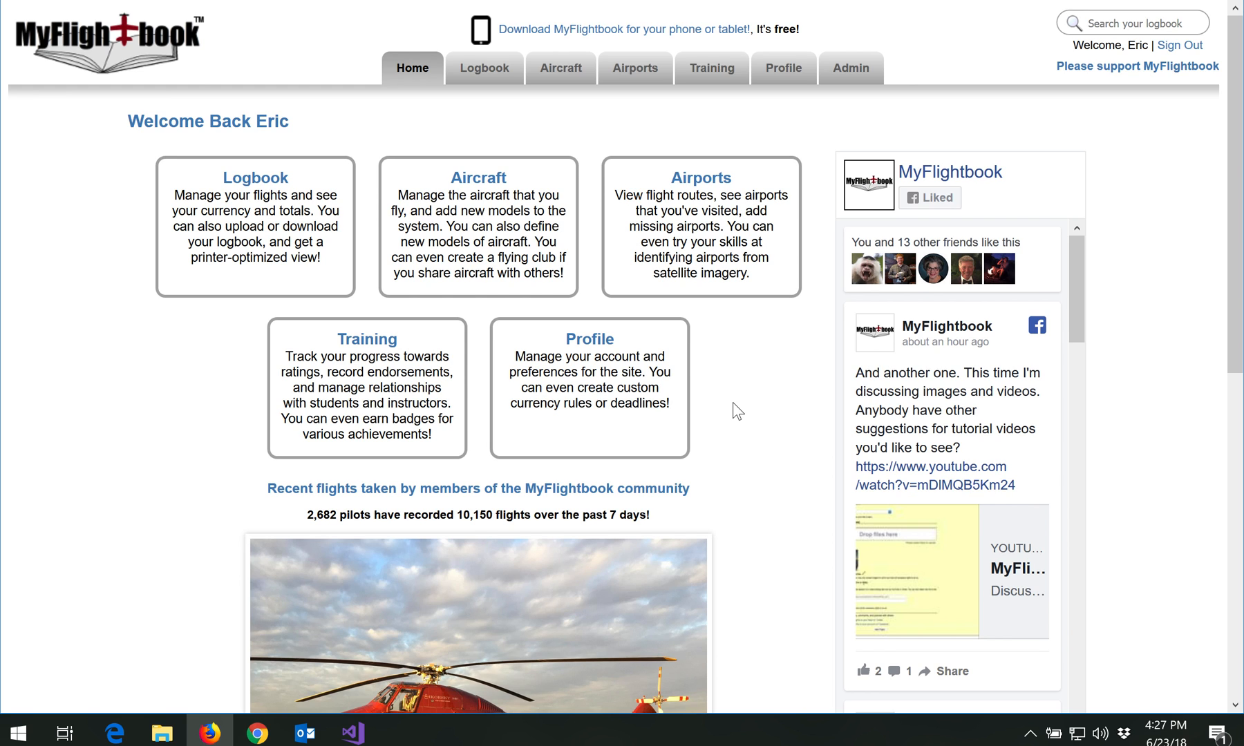
# Step: Go to the Download your logbook page from the Logbook menu
pyautogui.click(484, 68)
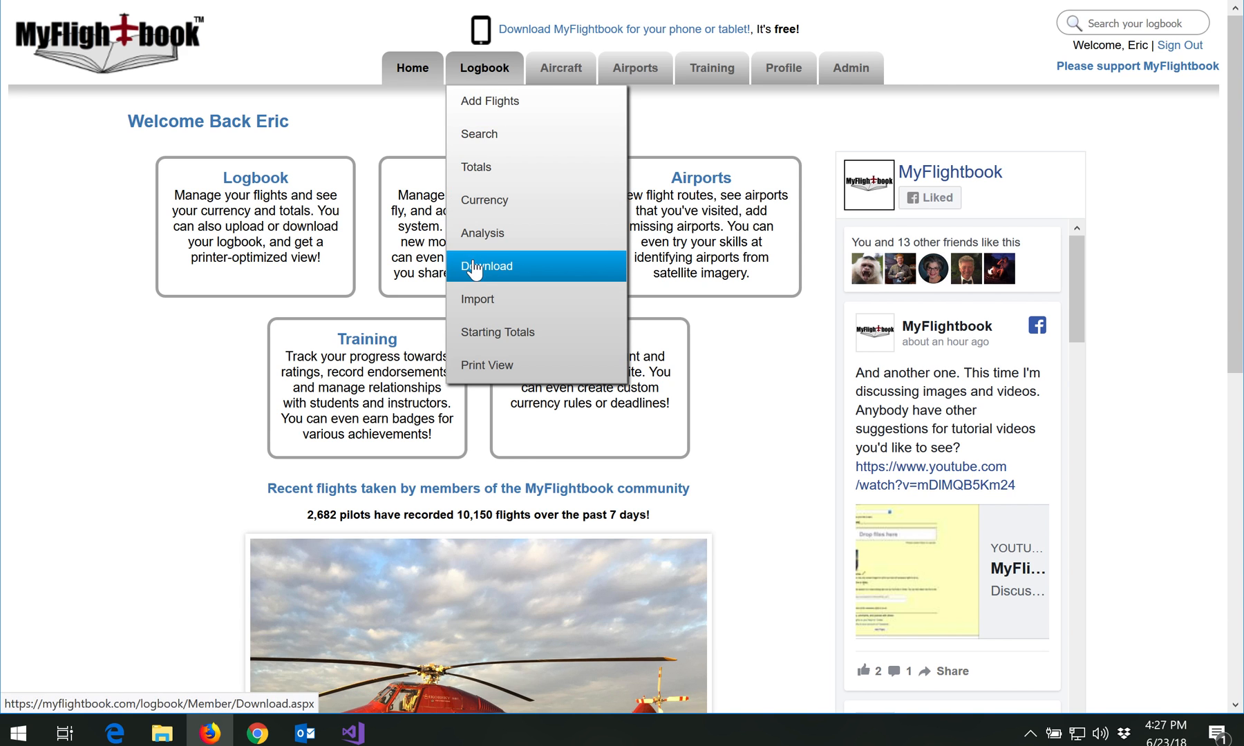
pyautogui.click(486, 266)
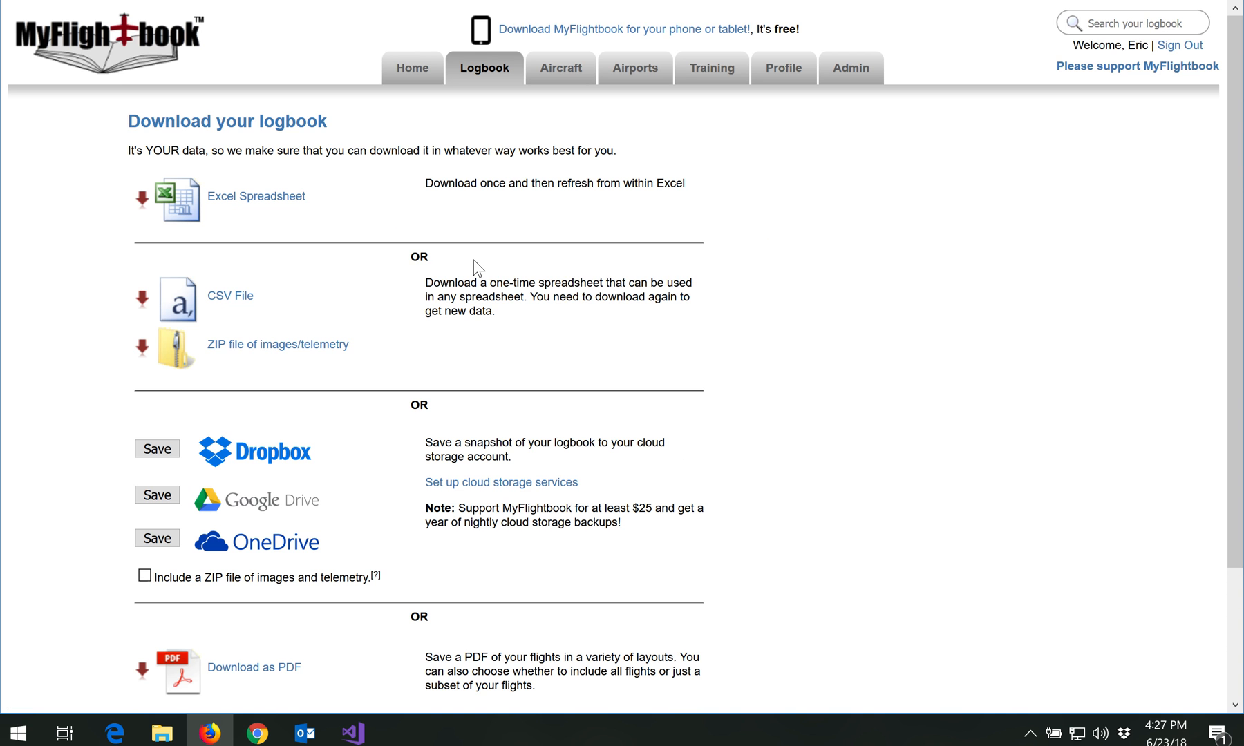
pyautogui.moveTo(323, 559)
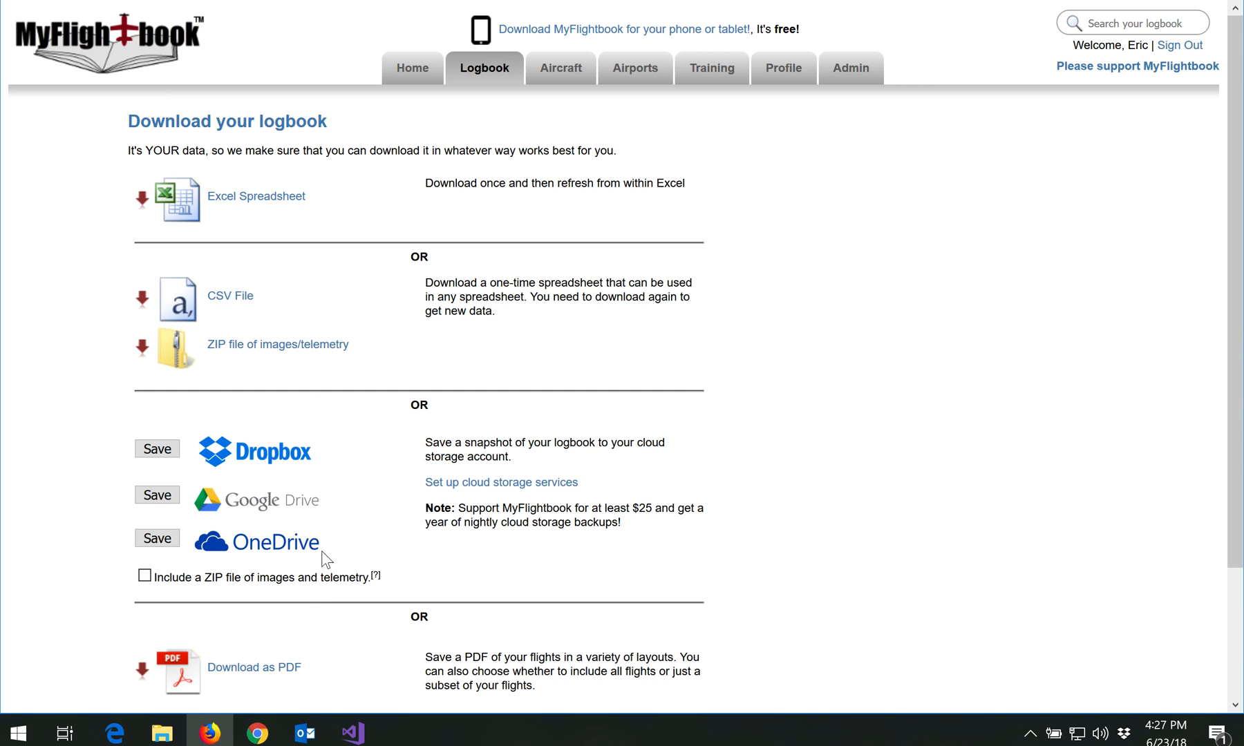
pyautogui.moveTo(328, 549)
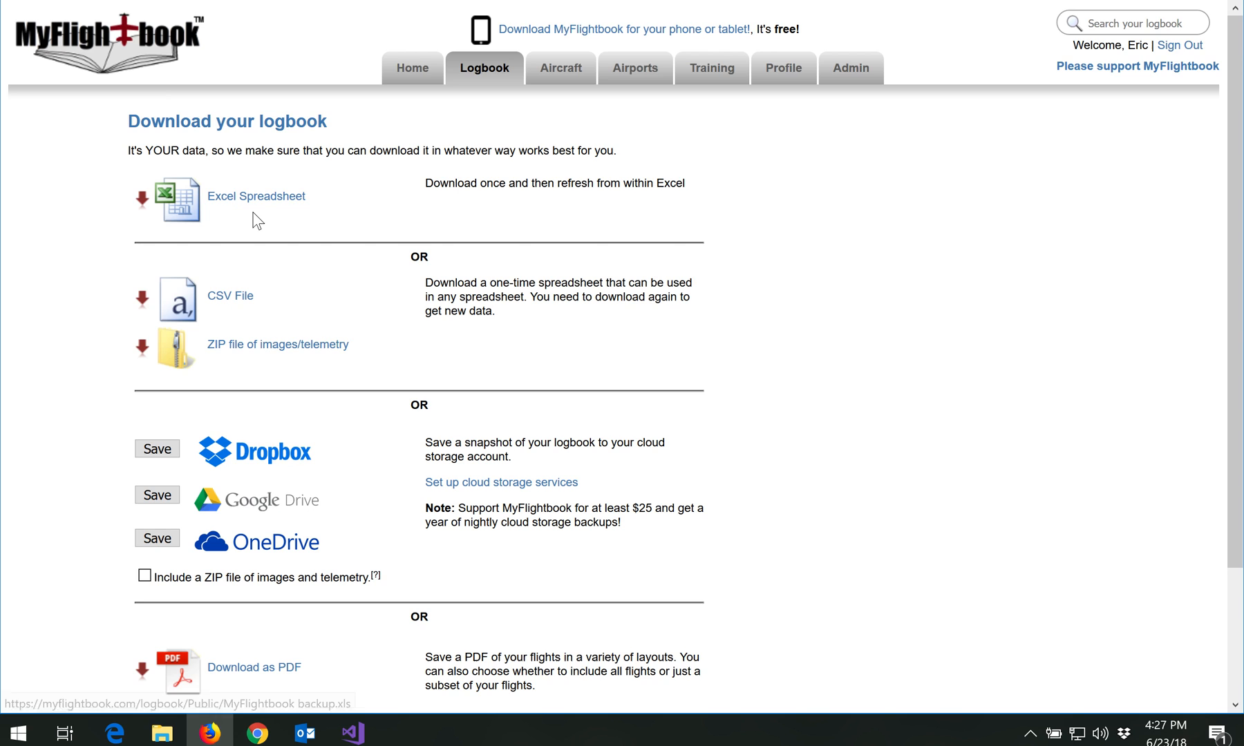
pyautogui.moveTo(229, 243)
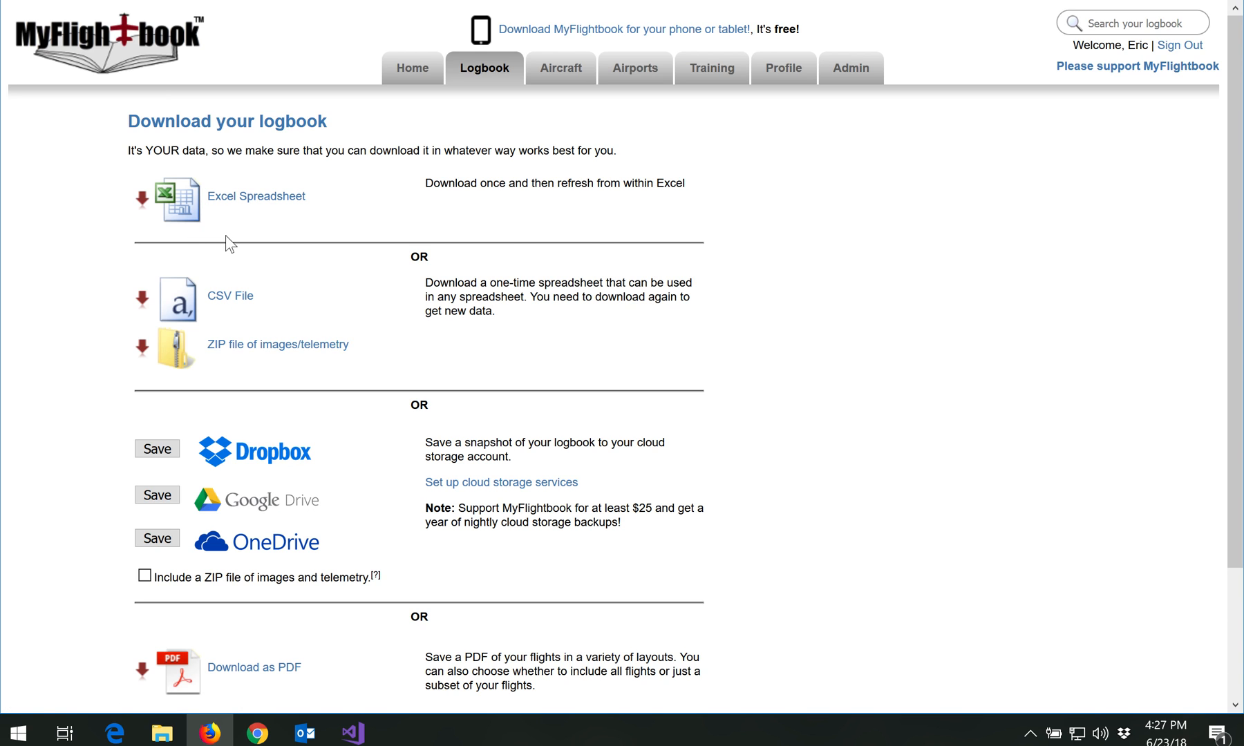
pyautogui.moveTo(229, 295)
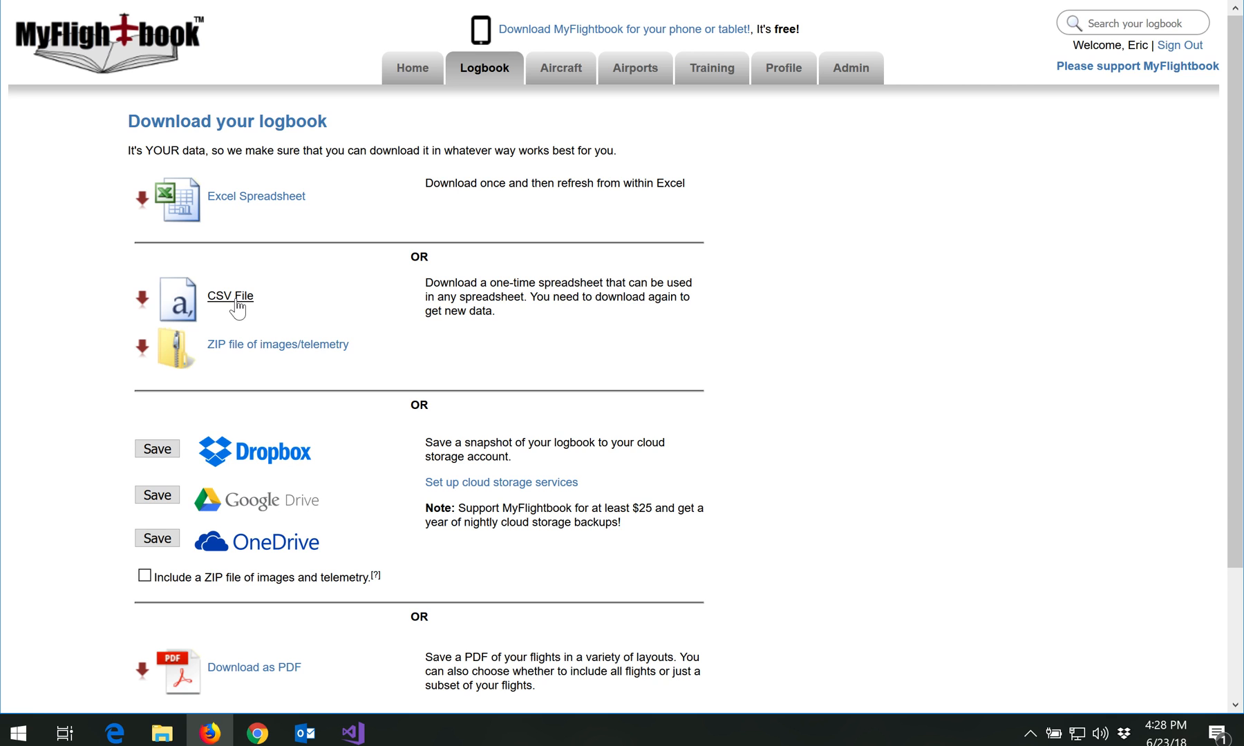
# Step: Download the logbook as a CSV file, confirming it opens with Microsoft Excel
pyautogui.click(229, 296)
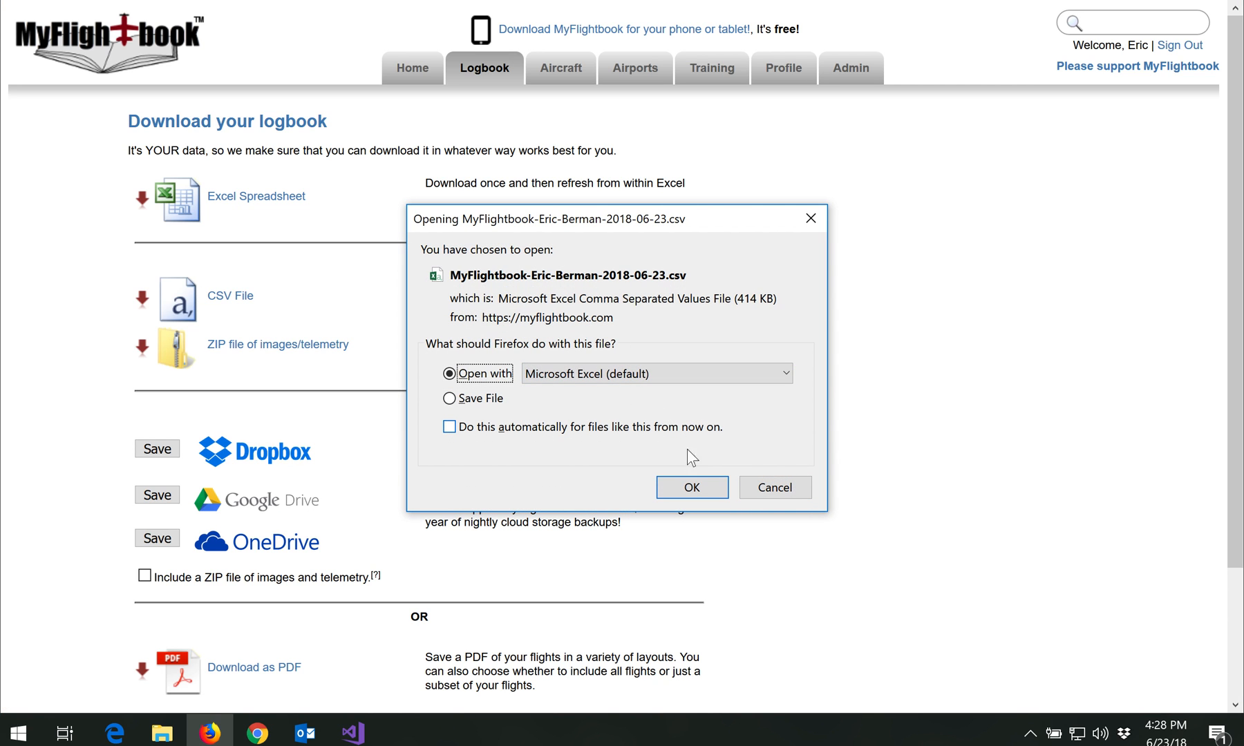
pyautogui.moveTo(535, 388)
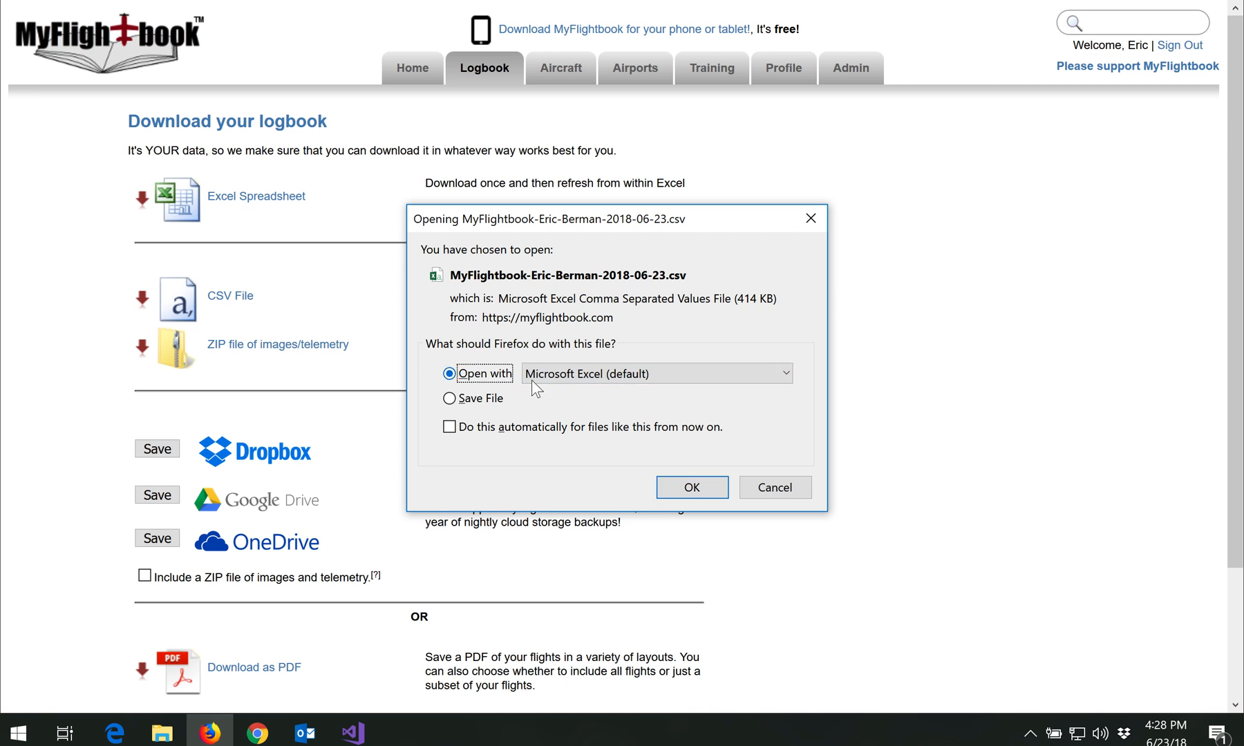
pyautogui.click(689, 487)
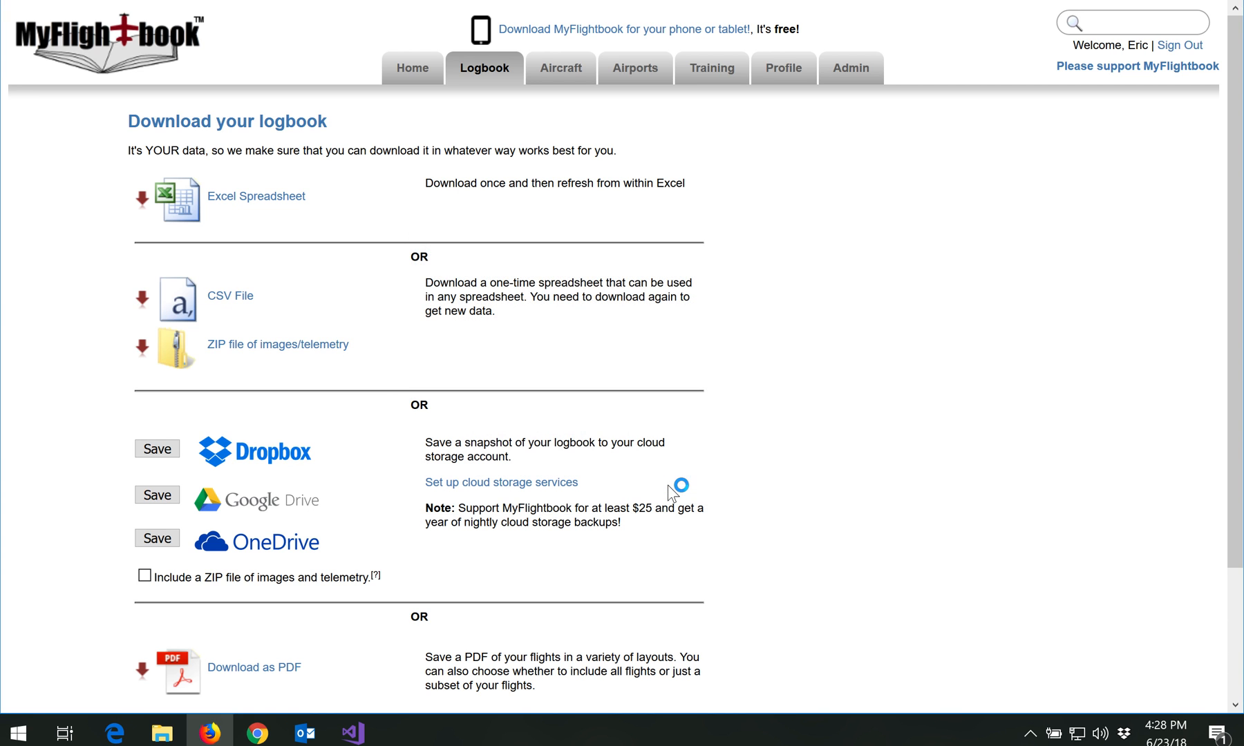
# Step: Review the CSV logbook's flight rows, scrolling across columns from IMC through Engine Start
pyautogui.click(256, 196)
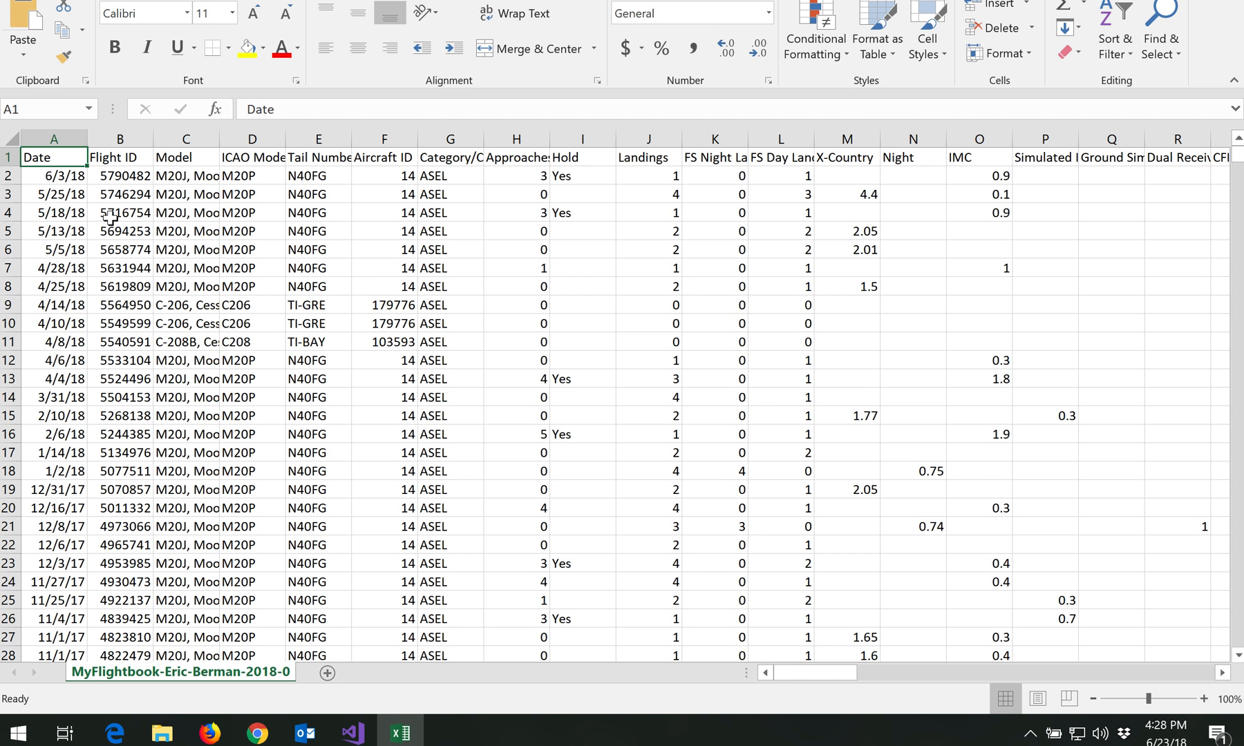
pyautogui.moveTo(44, 281)
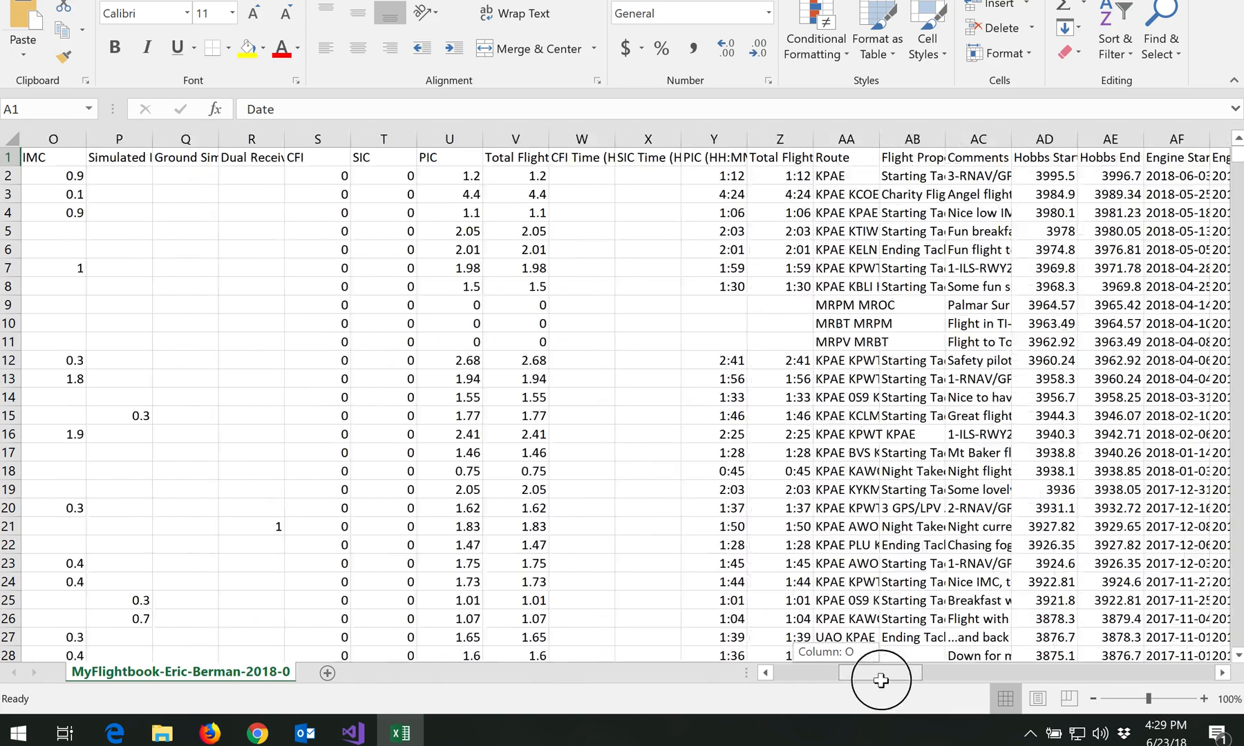
pyautogui.hscroll(-3)
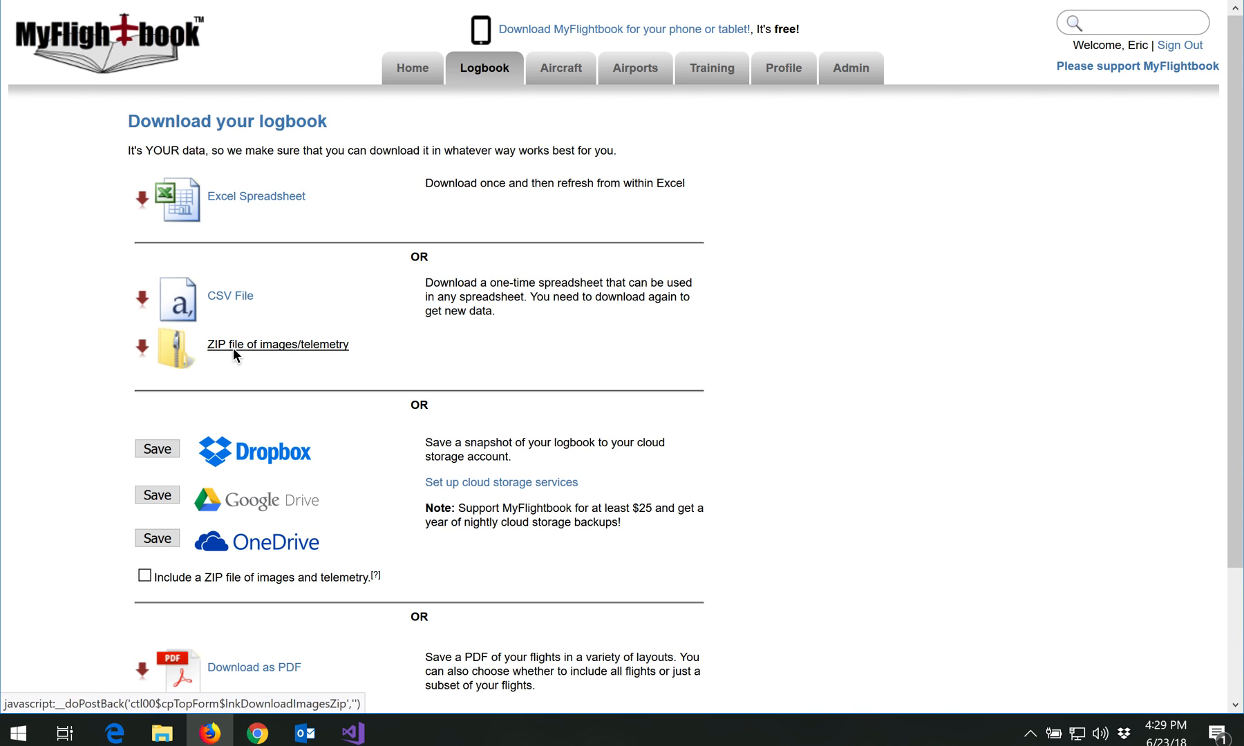
pyautogui.moveTo(310, 356)
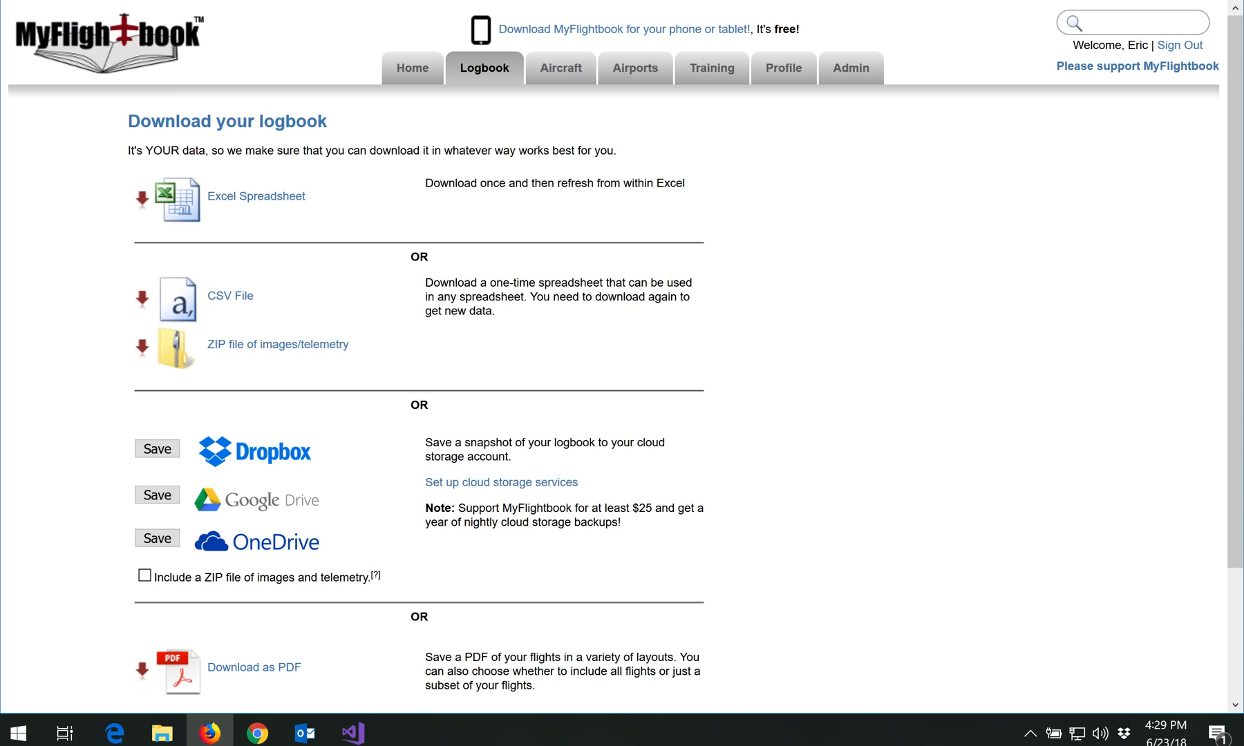
pyautogui.moveTo(109, 427)
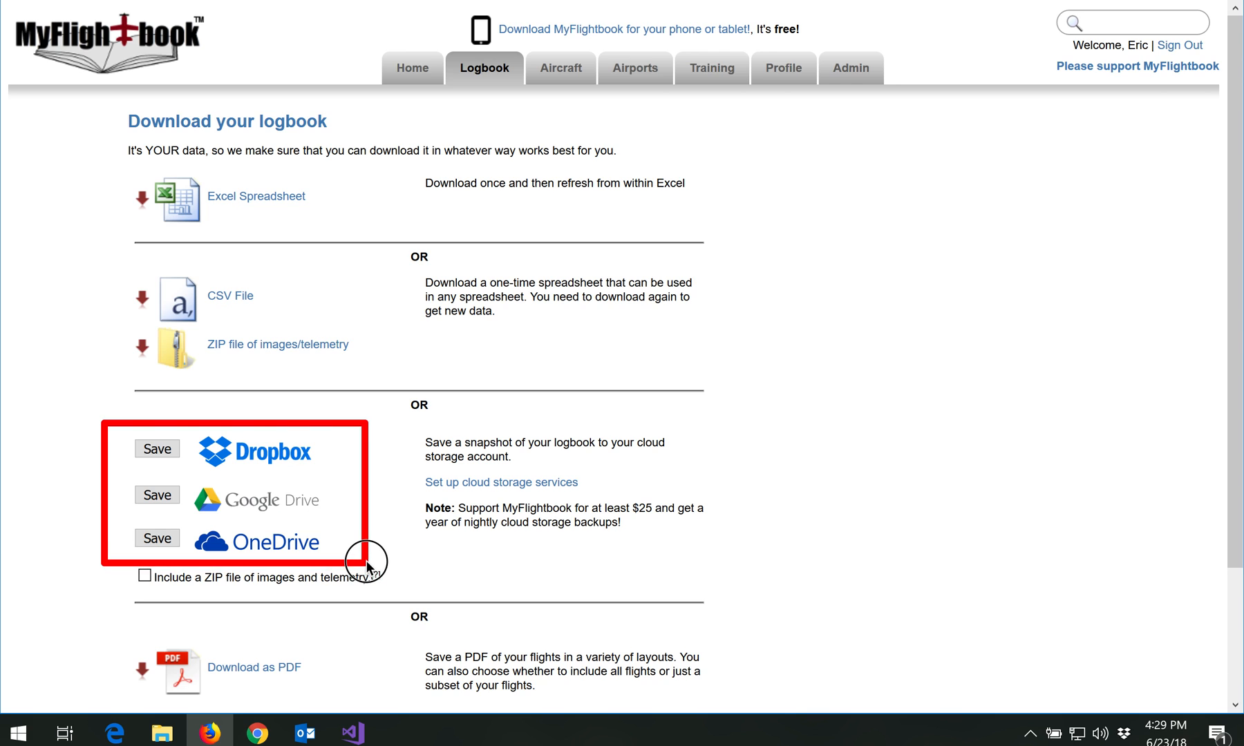
pyautogui.moveTo(366, 568)
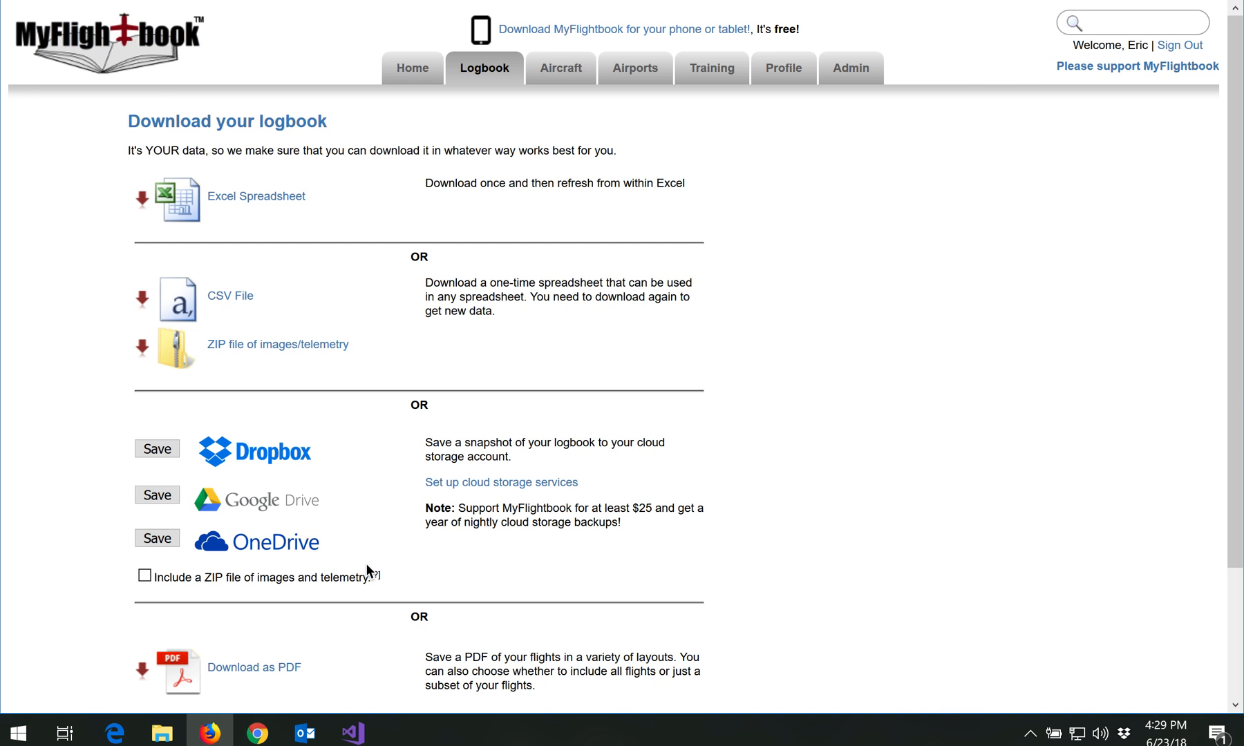
pyautogui.moveTo(784, 57)
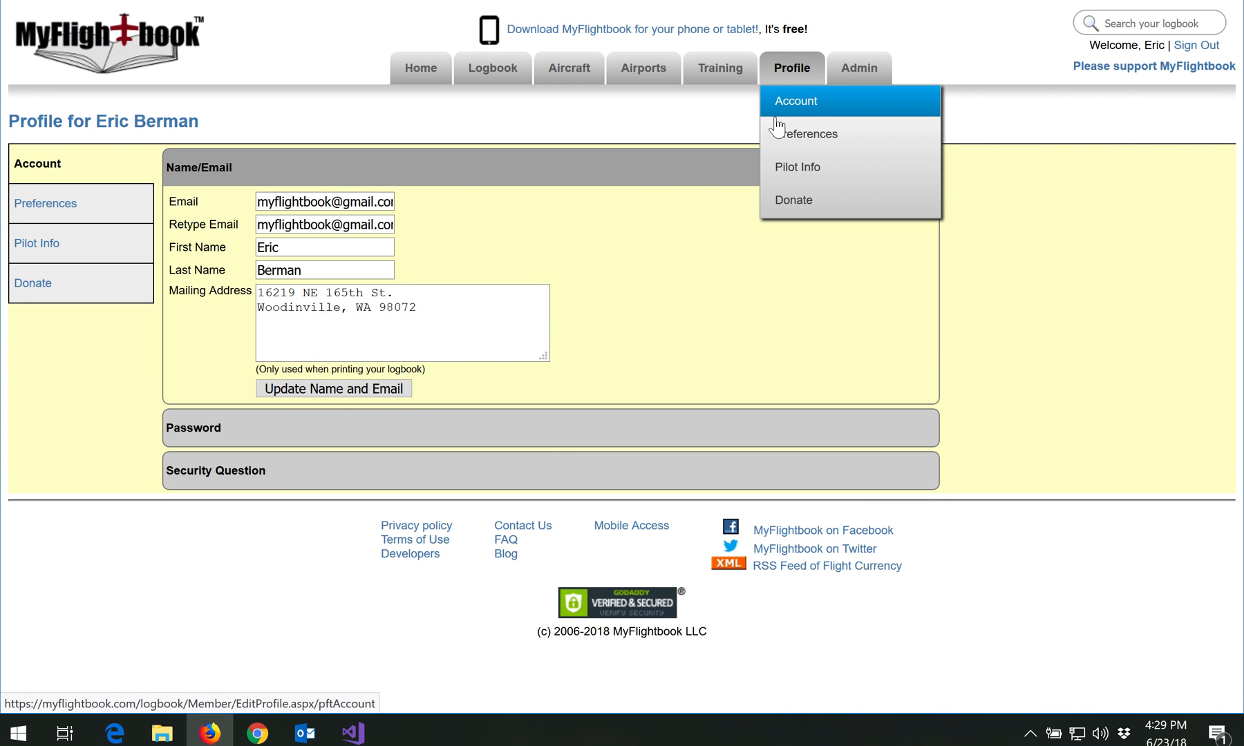
# Step: Review the Profile Preferences Cloud Backup section showing Dropbox, Google Drive and OneDrive authorized
pyautogui.click(809, 132)
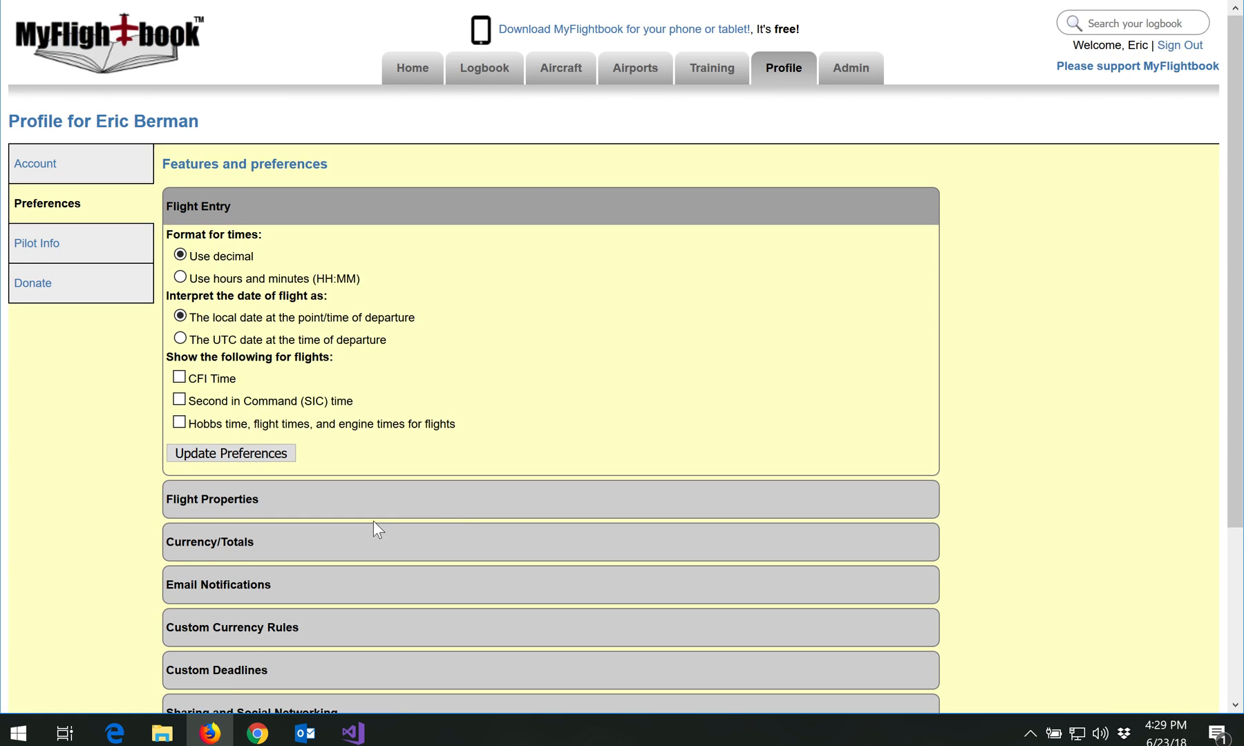
pyautogui.scroll(-3)
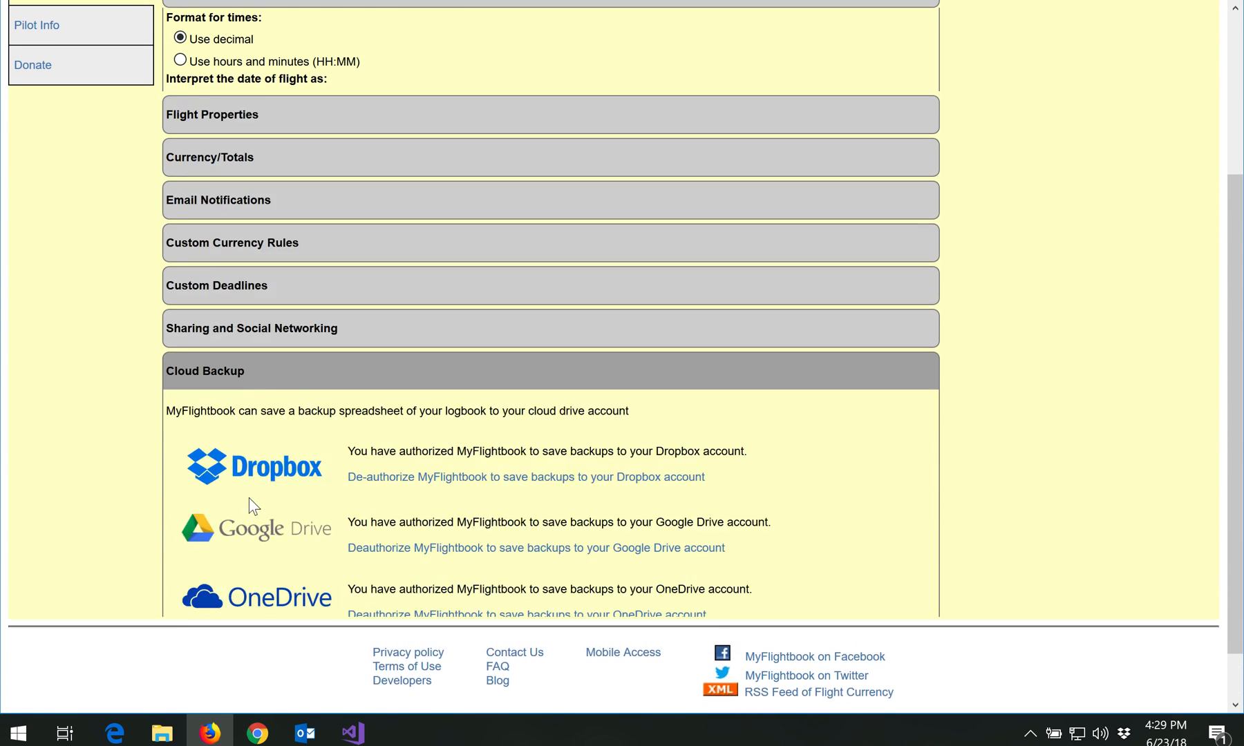
pyautogui.scroll(-3)
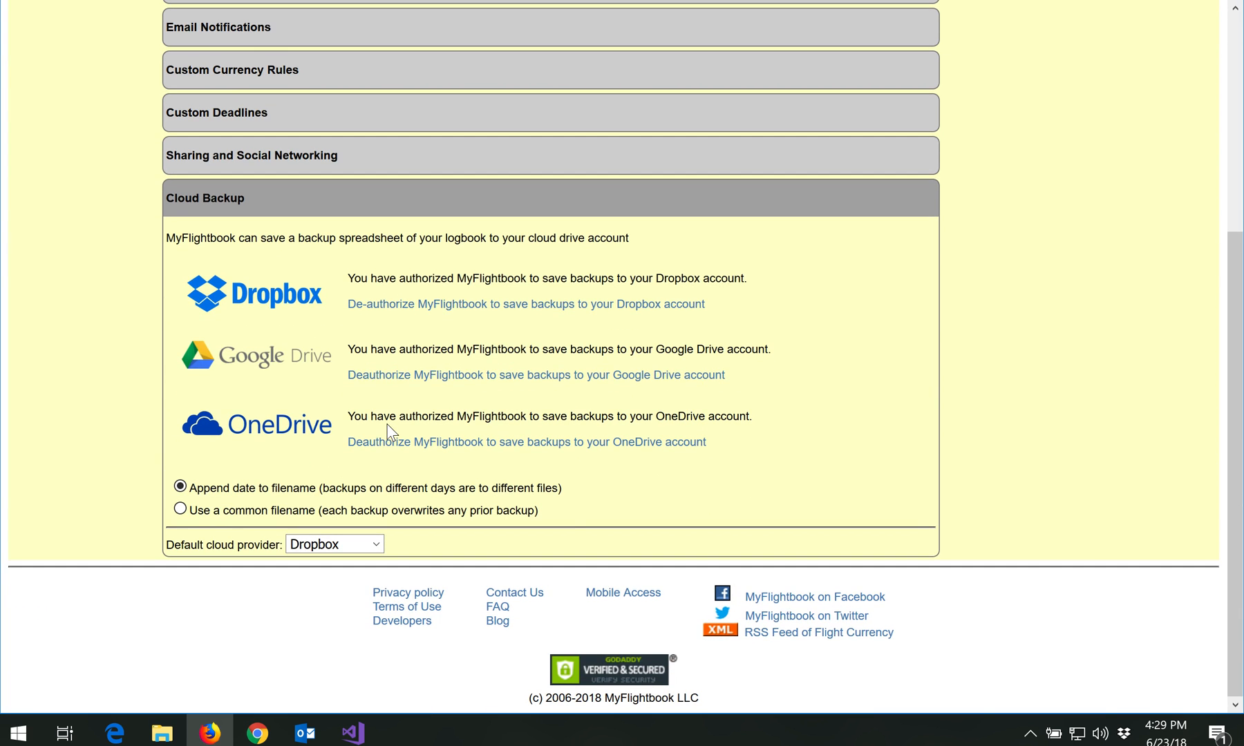
pyautogui.moveTo(197, 483)
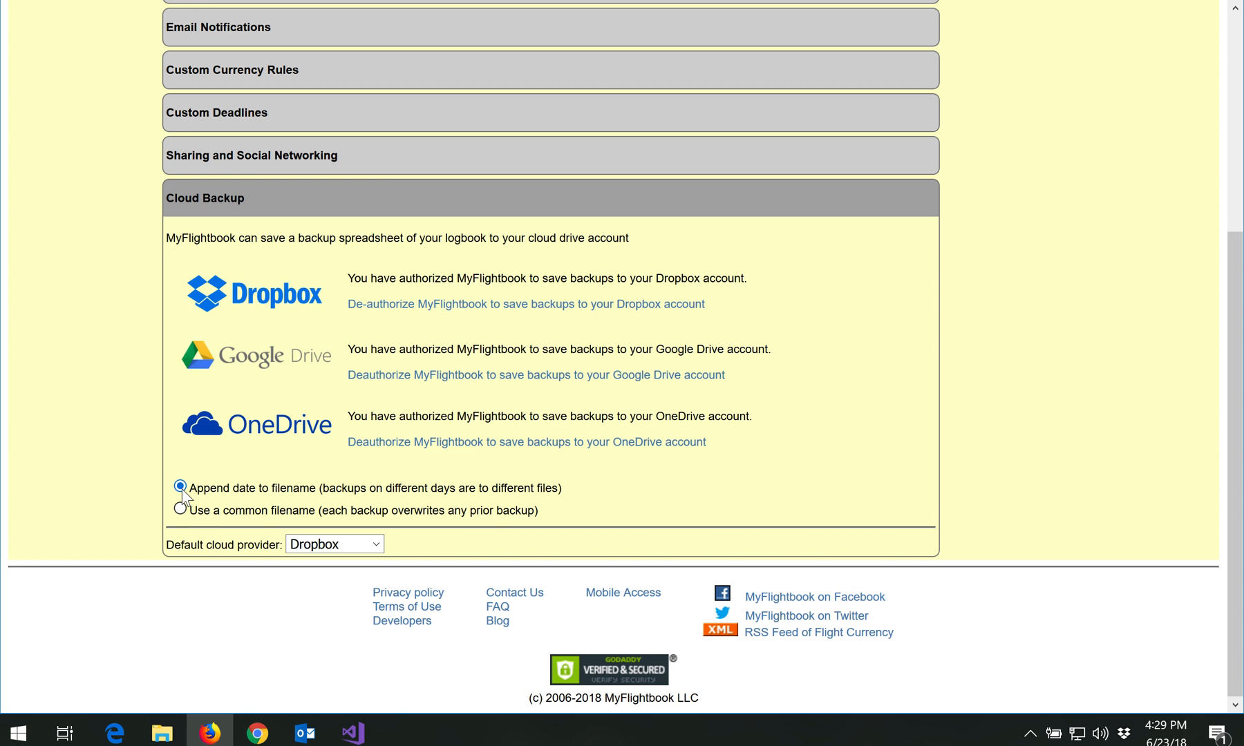
pyautogui.moveTo(368, 443)
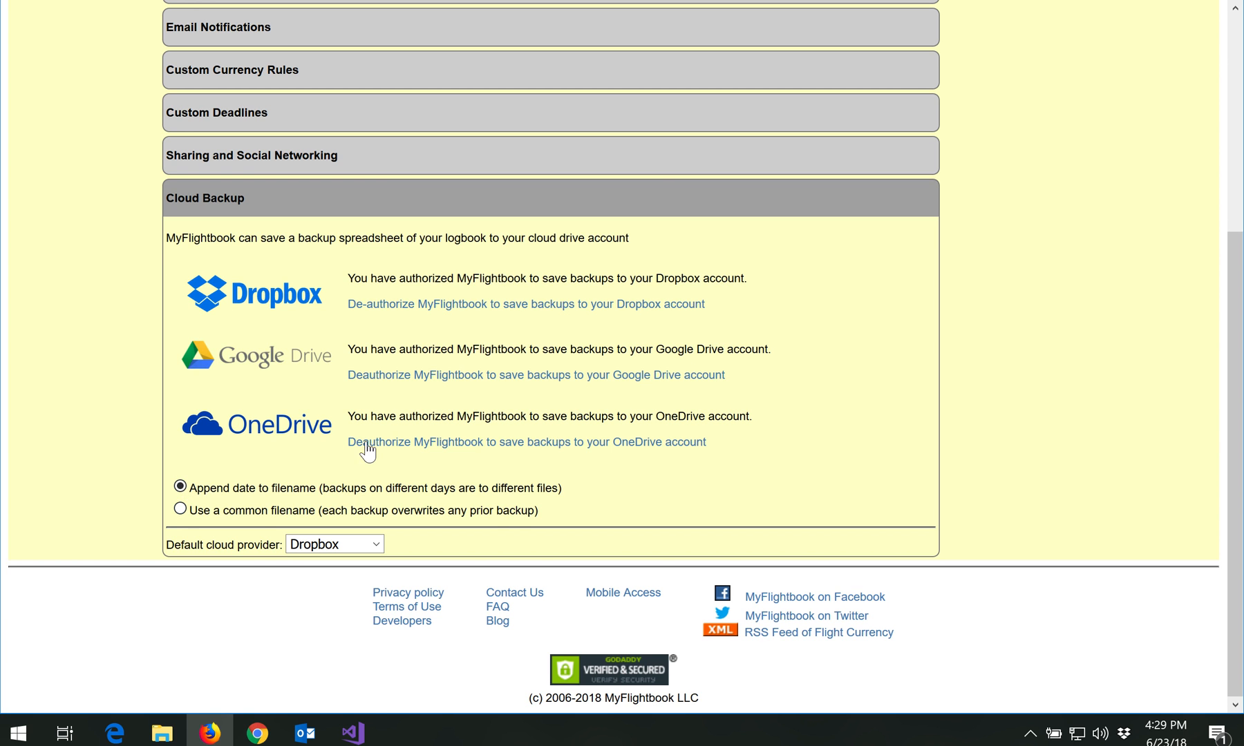
pyautogui.click(484, 67)
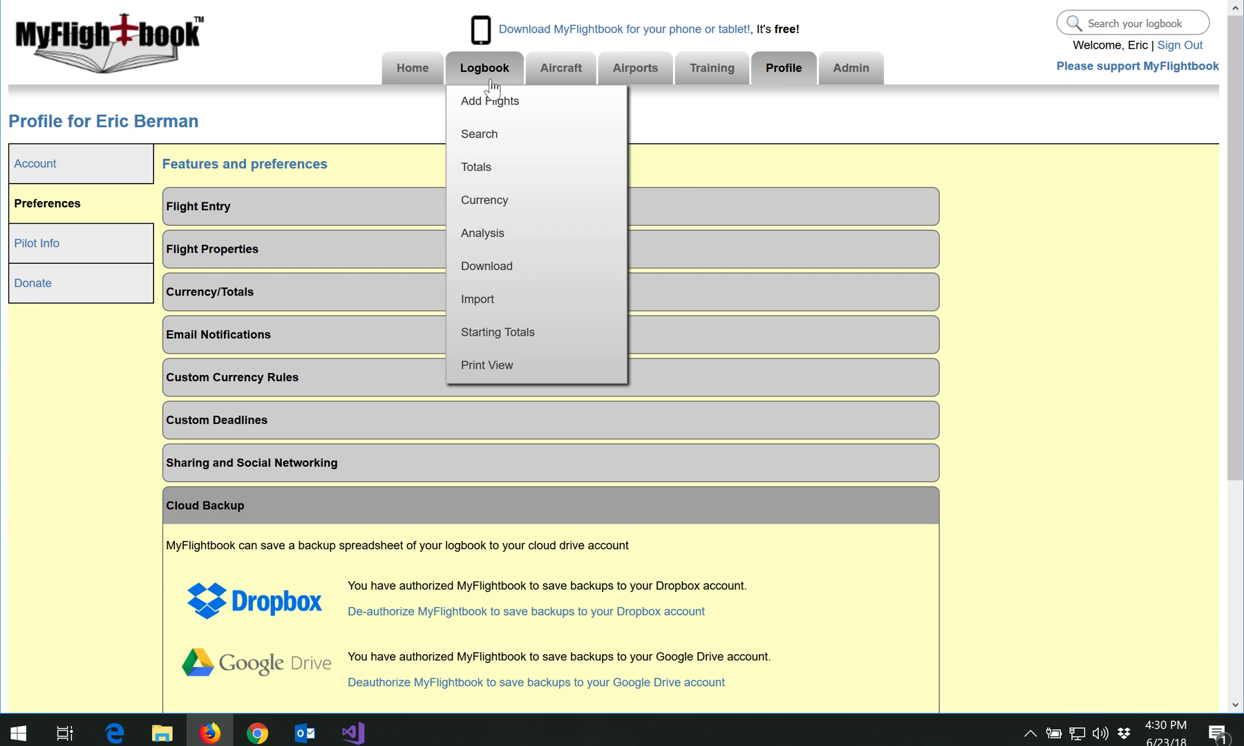
pyautogui.moveTo(487, 265)
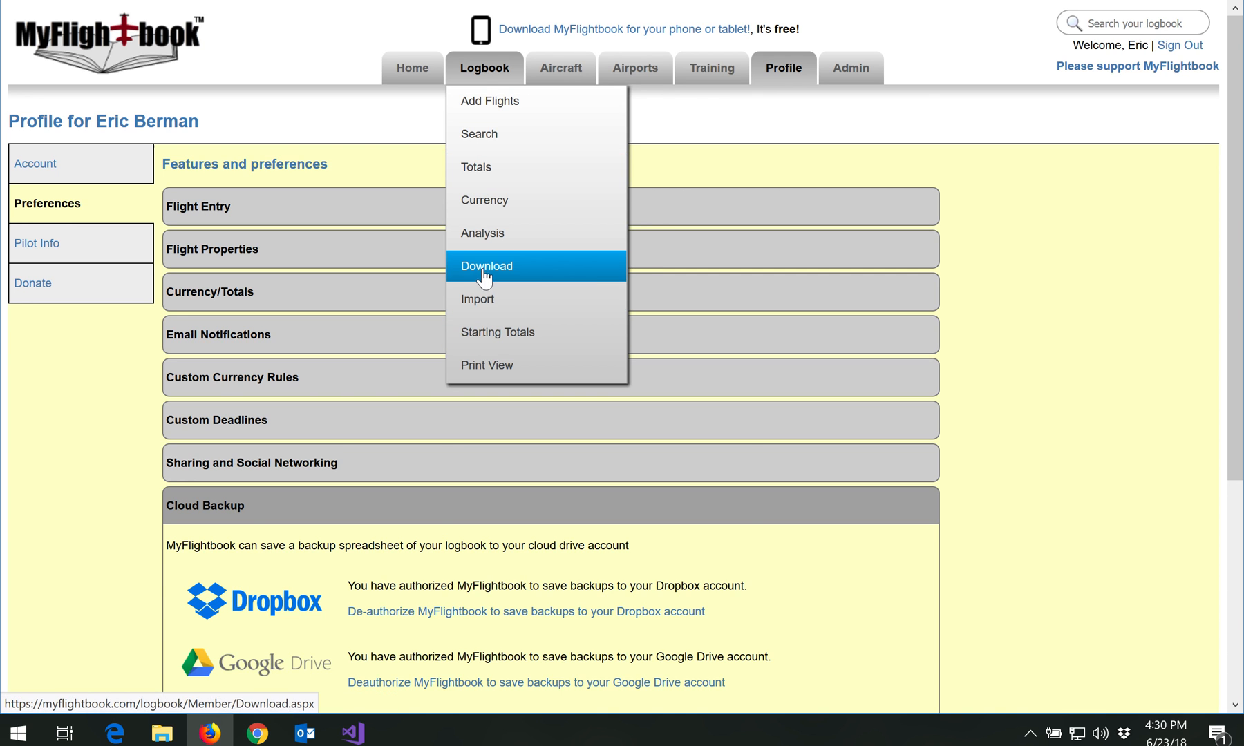
# Step: Return to the Download your logbook page with its cloud-save options
pyautogui.click(485, 265)
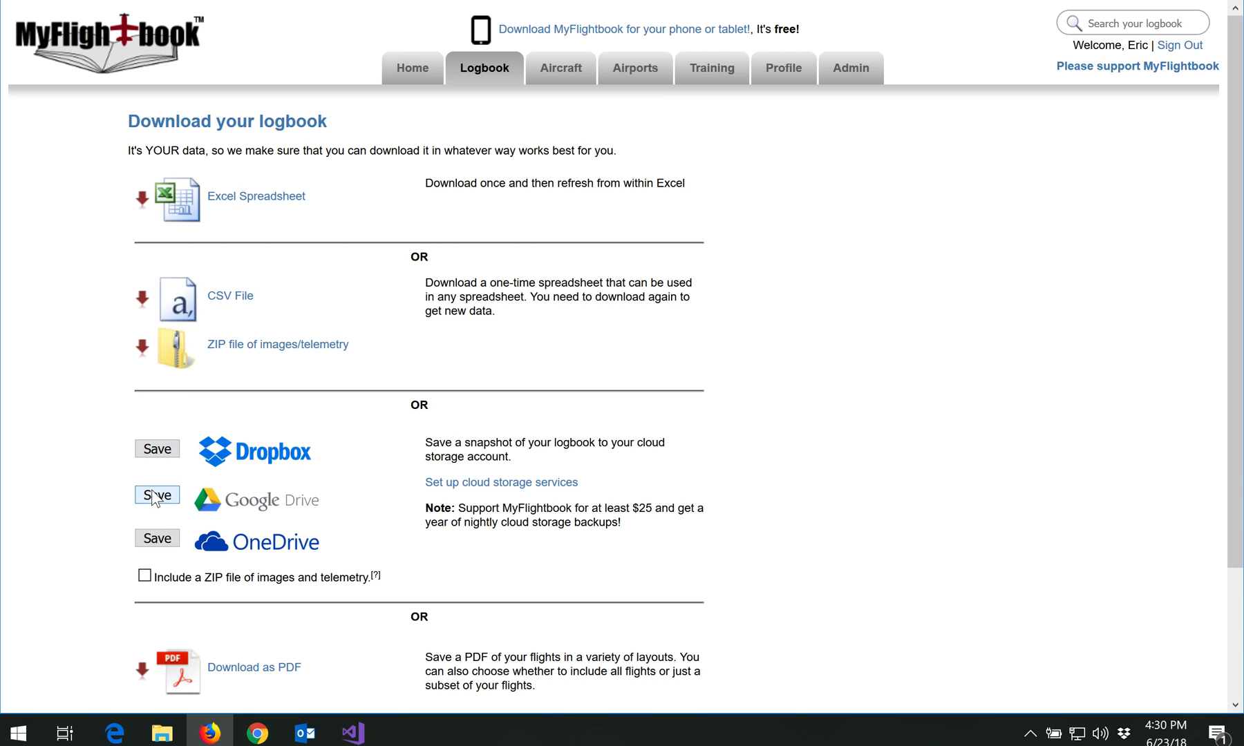
pyautogui.moveTo(156, 539)
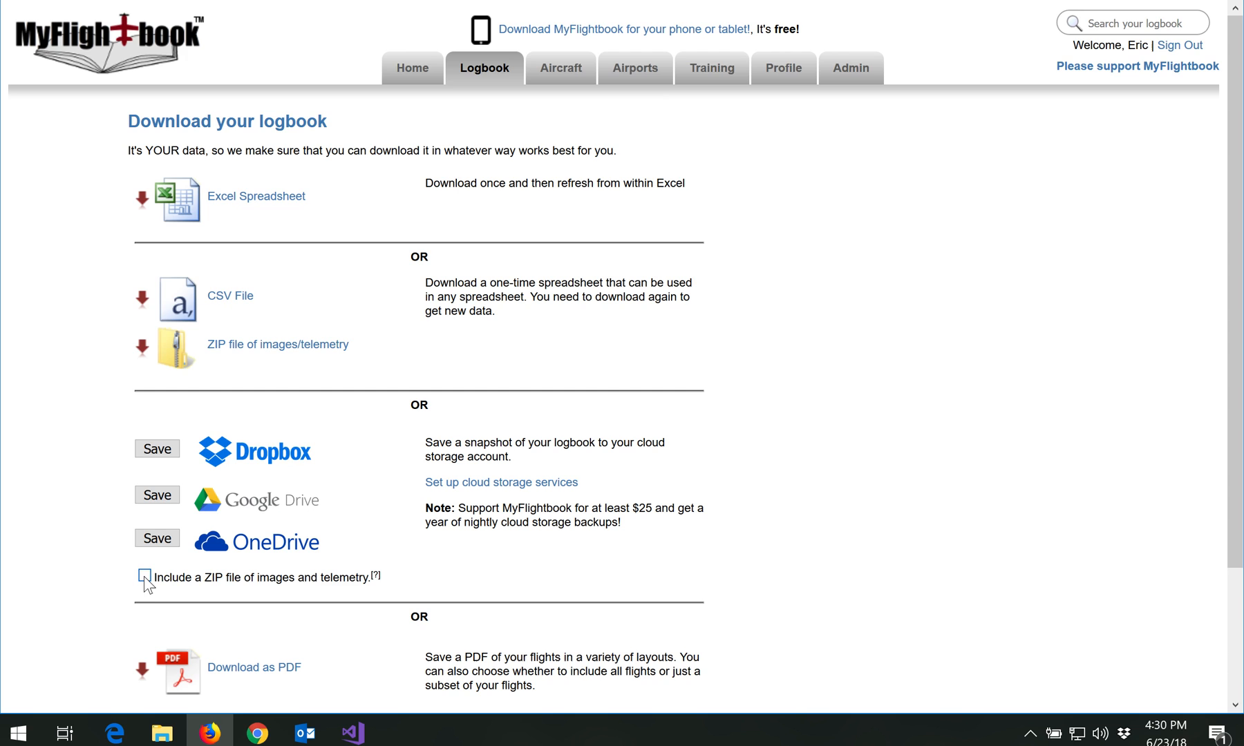
pyautogui.moveTo(253, 667)
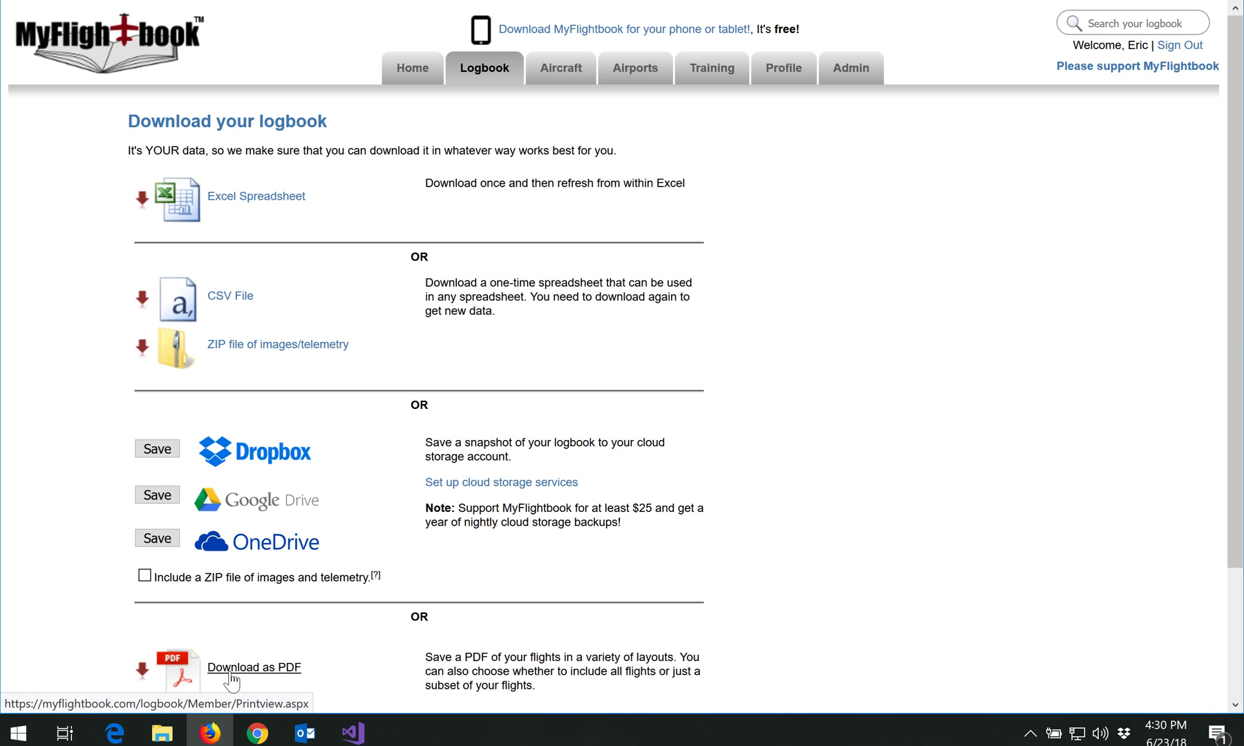
pyautogui.moveTo(363, 420)
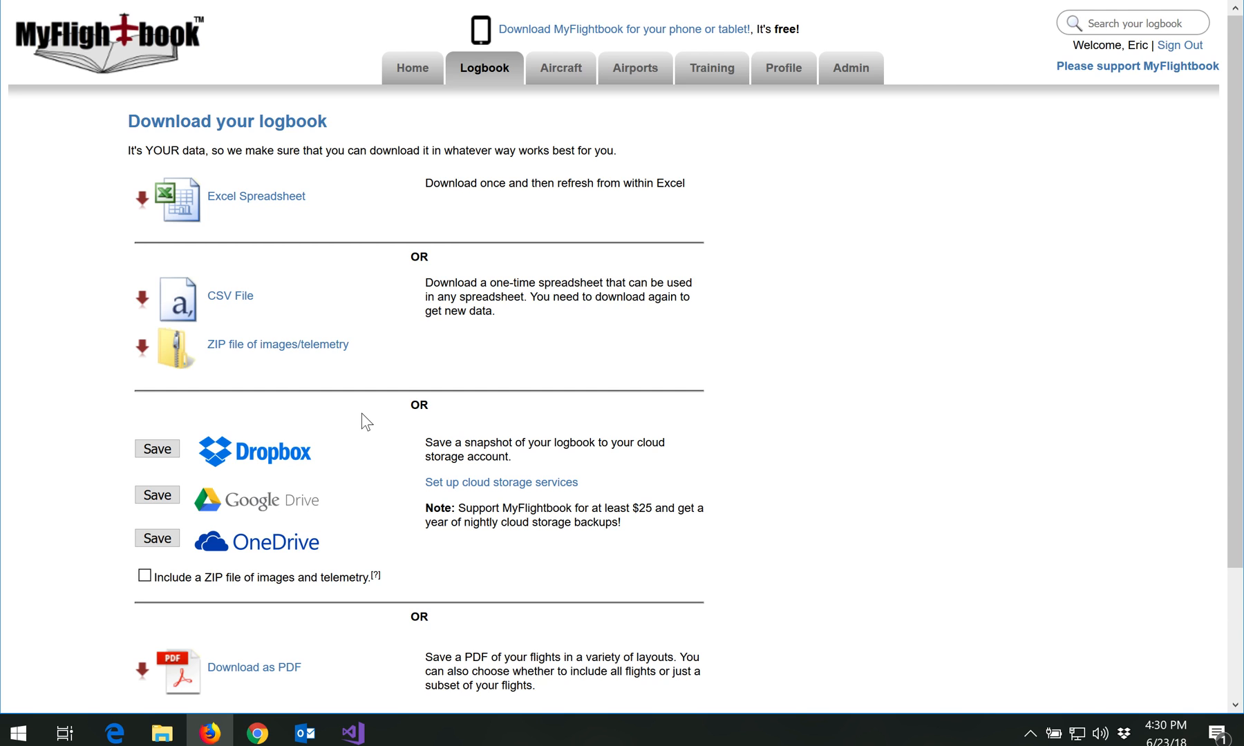
pyautogui.moveTo(137, 474)
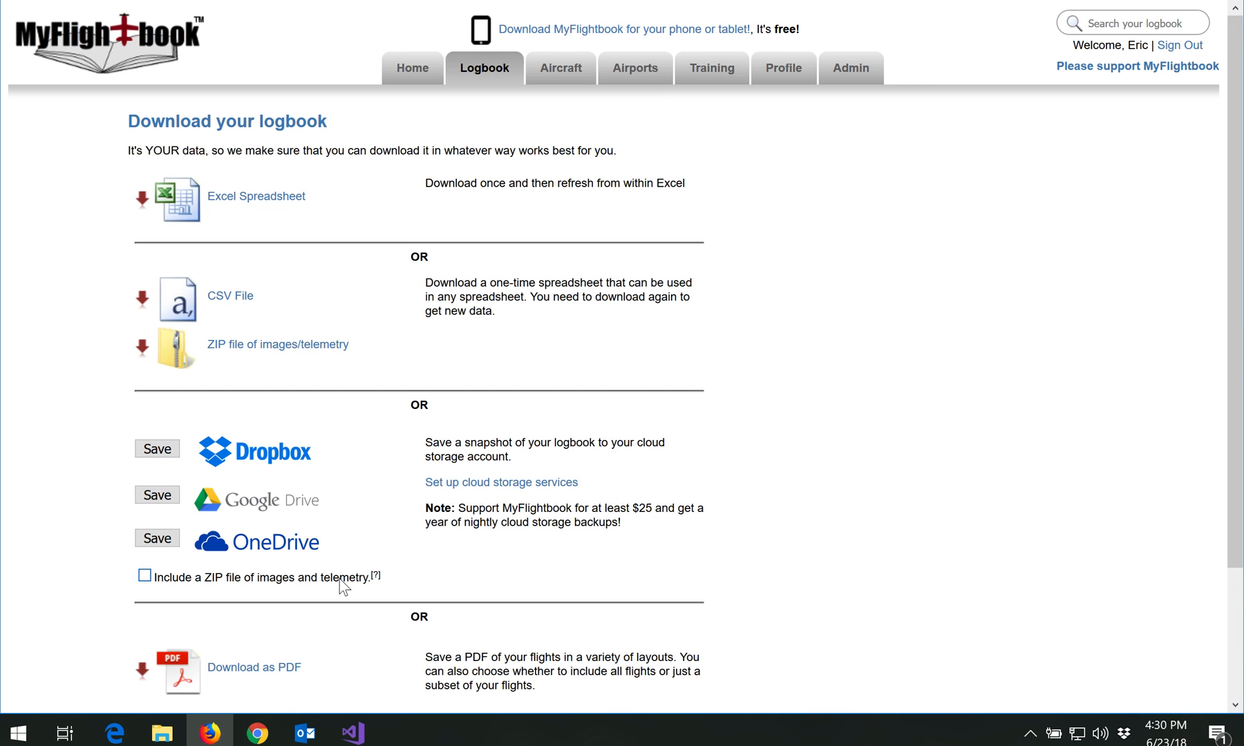
pyautogui.moveTo(95, 470)
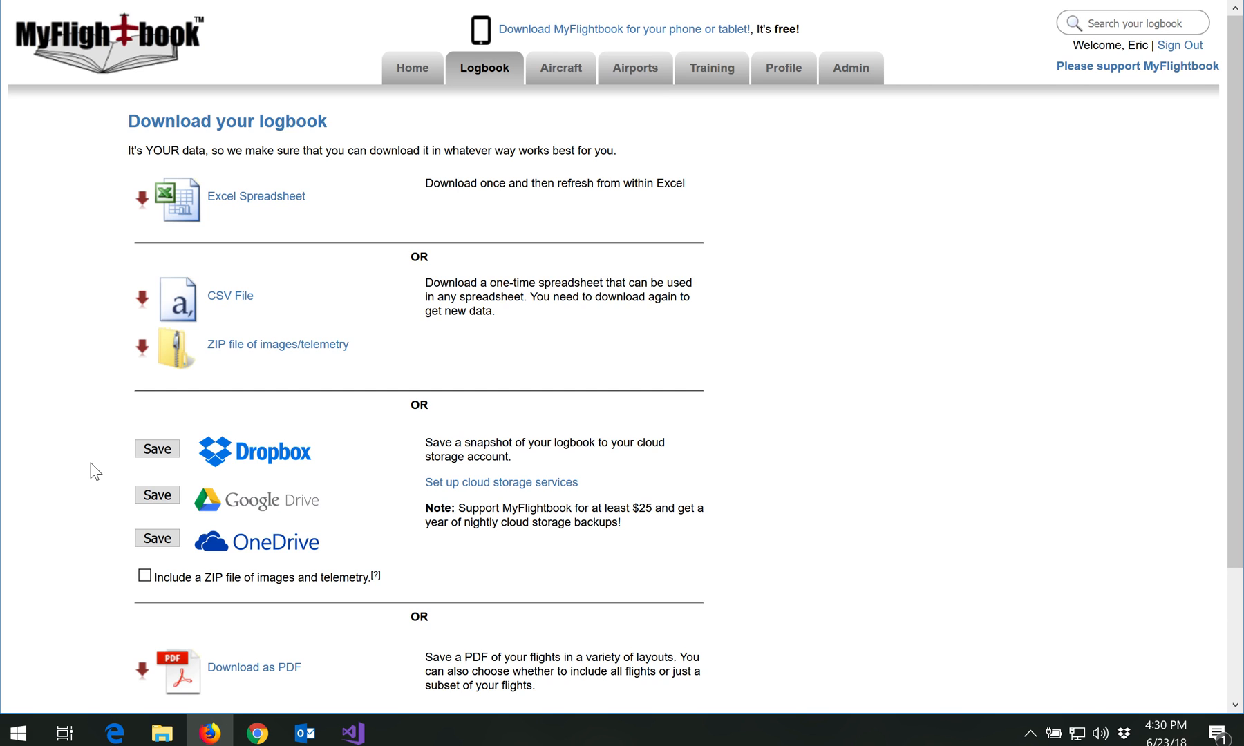
pyautogui.moveTo(200, 453)
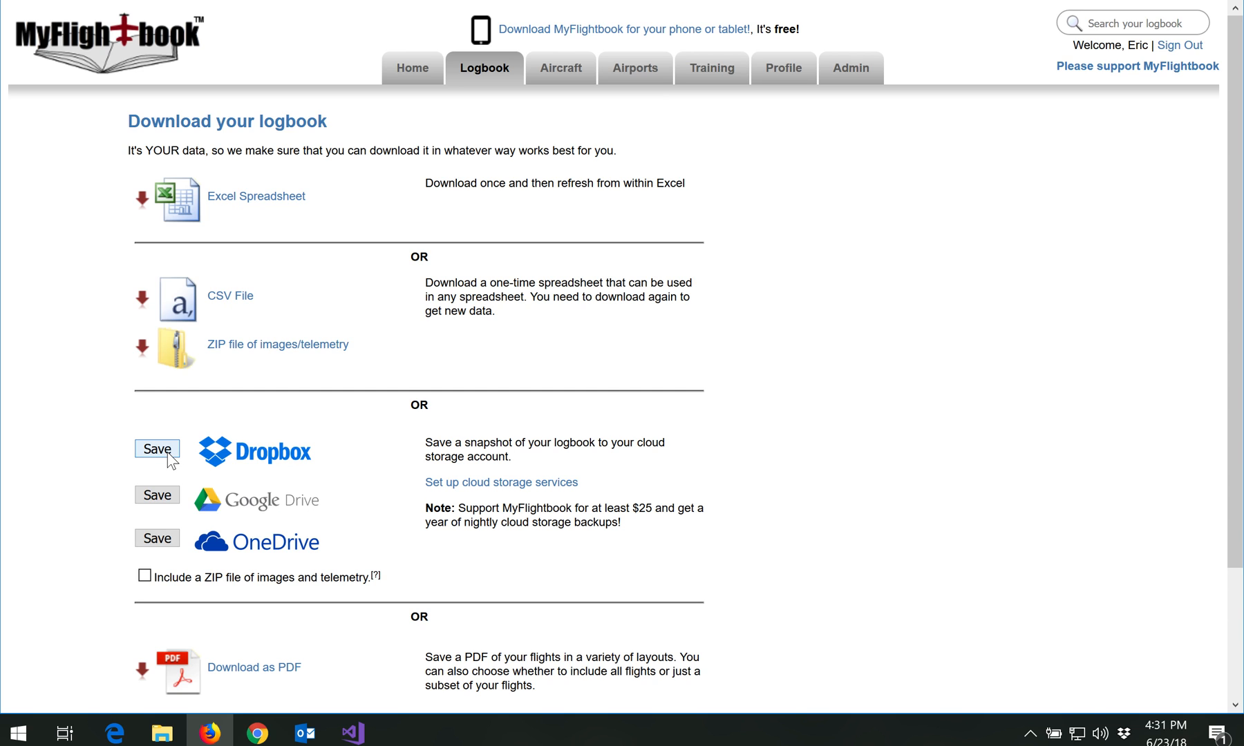
pyautogui.moveTo(167, 466)
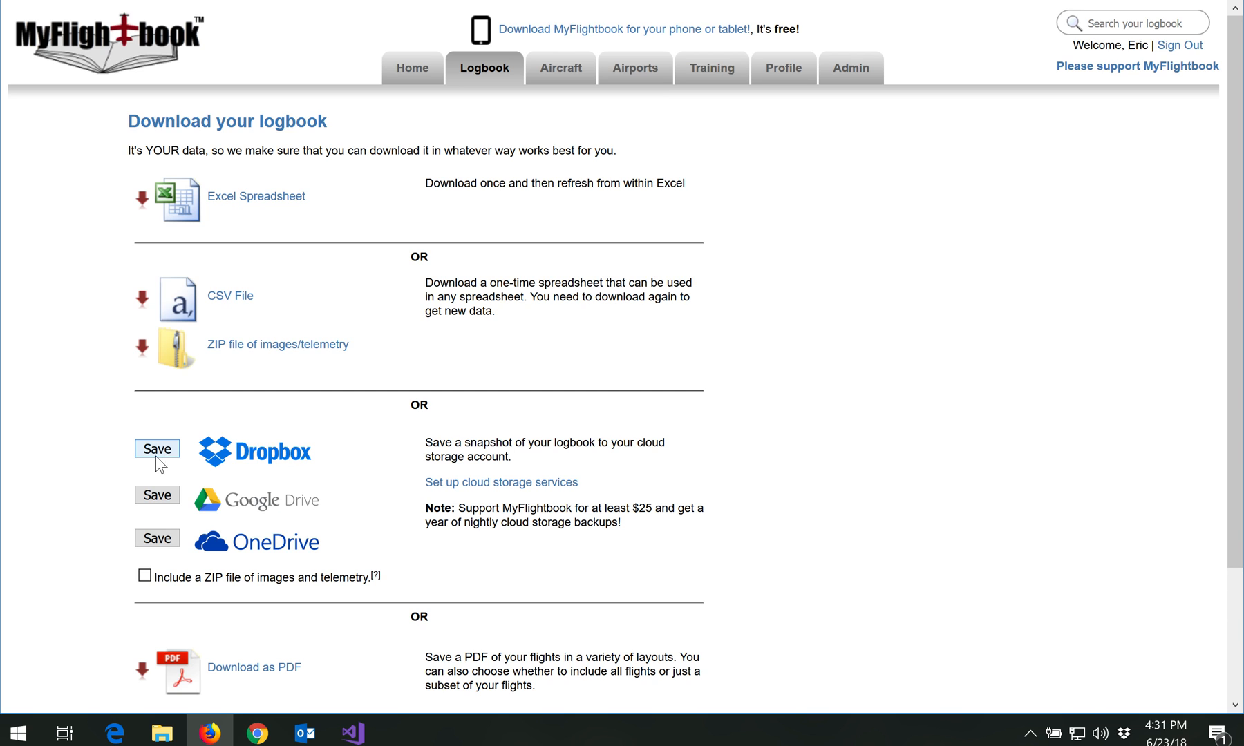
pyautogui.moveTo(265, 282)
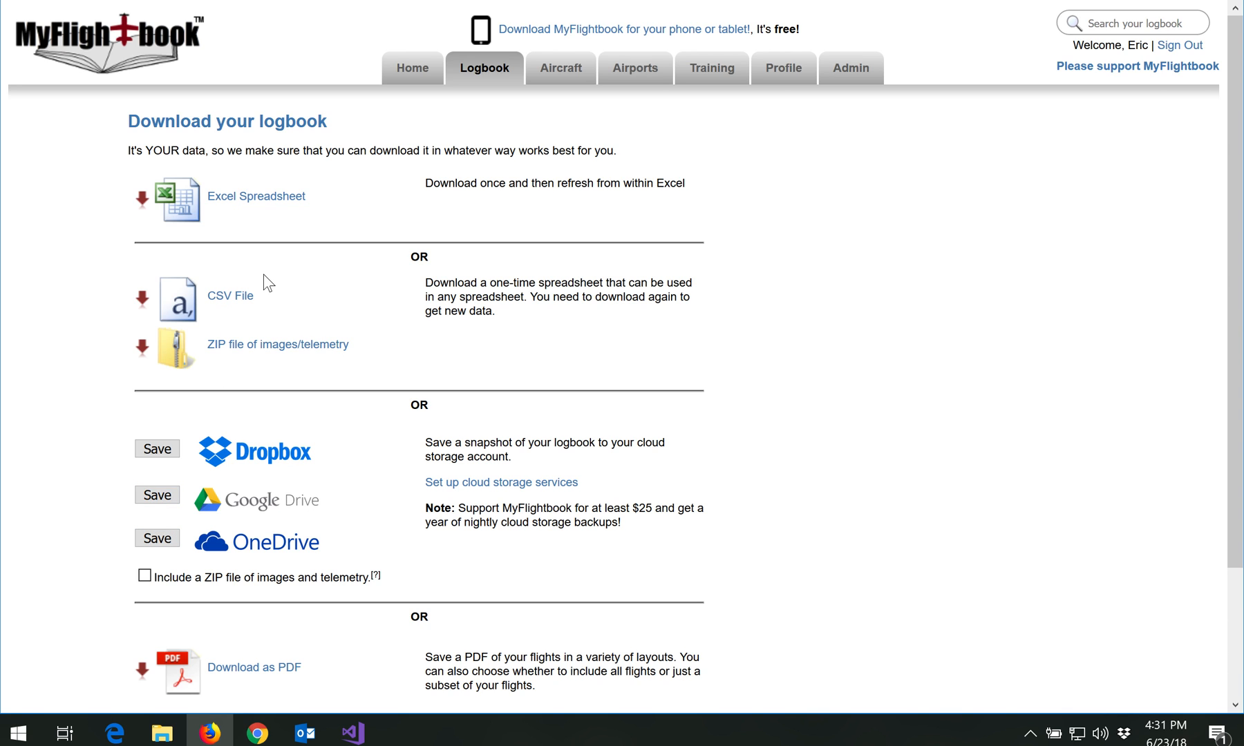
pyautogui.moveTo(255, 197)
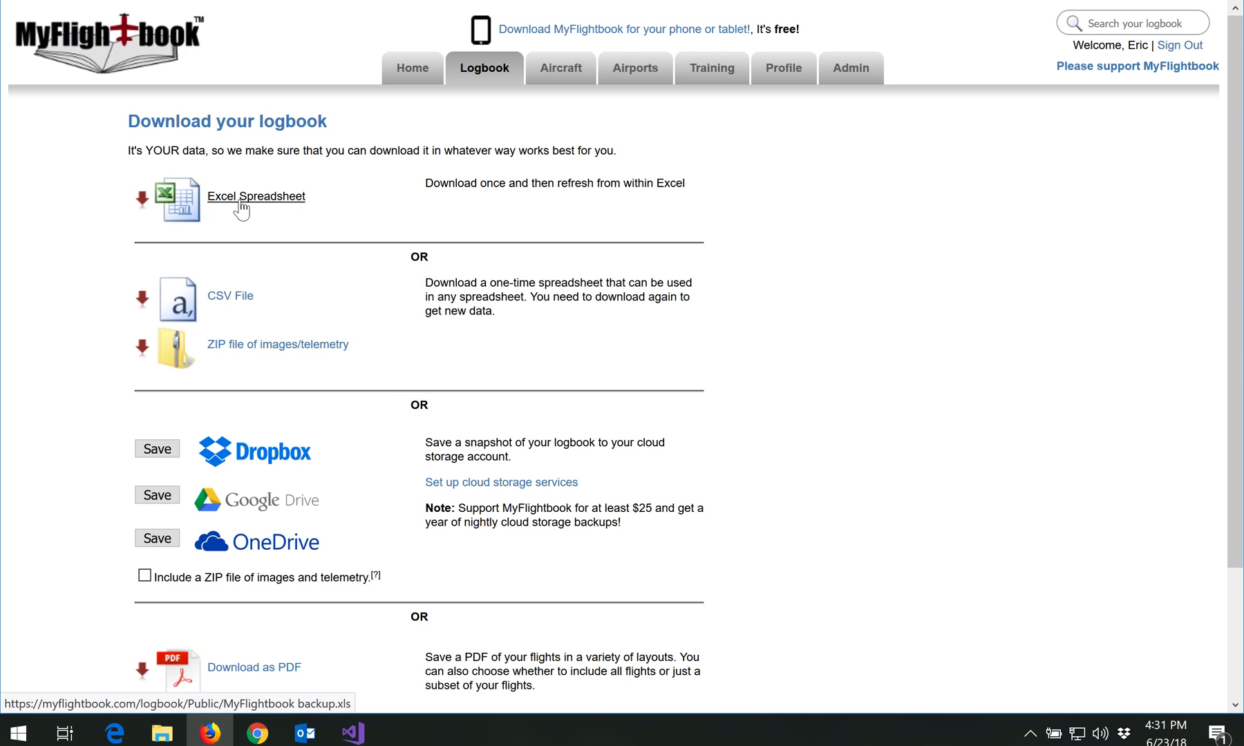
# Step: Download the refreshable Excel spreadsheet MyFlightbook backup.xls, confirming it opens in Excel
pyautogui.click(256, 196)
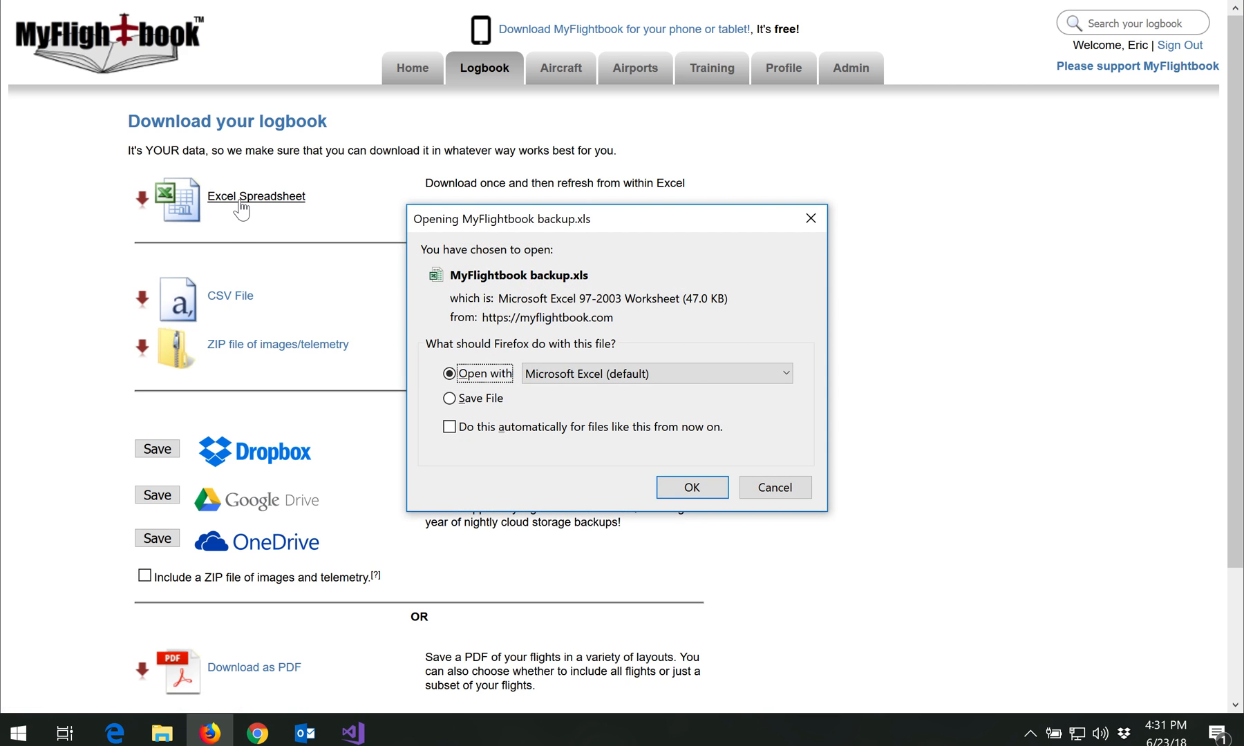
pyautogui.moveTo(598, 274)
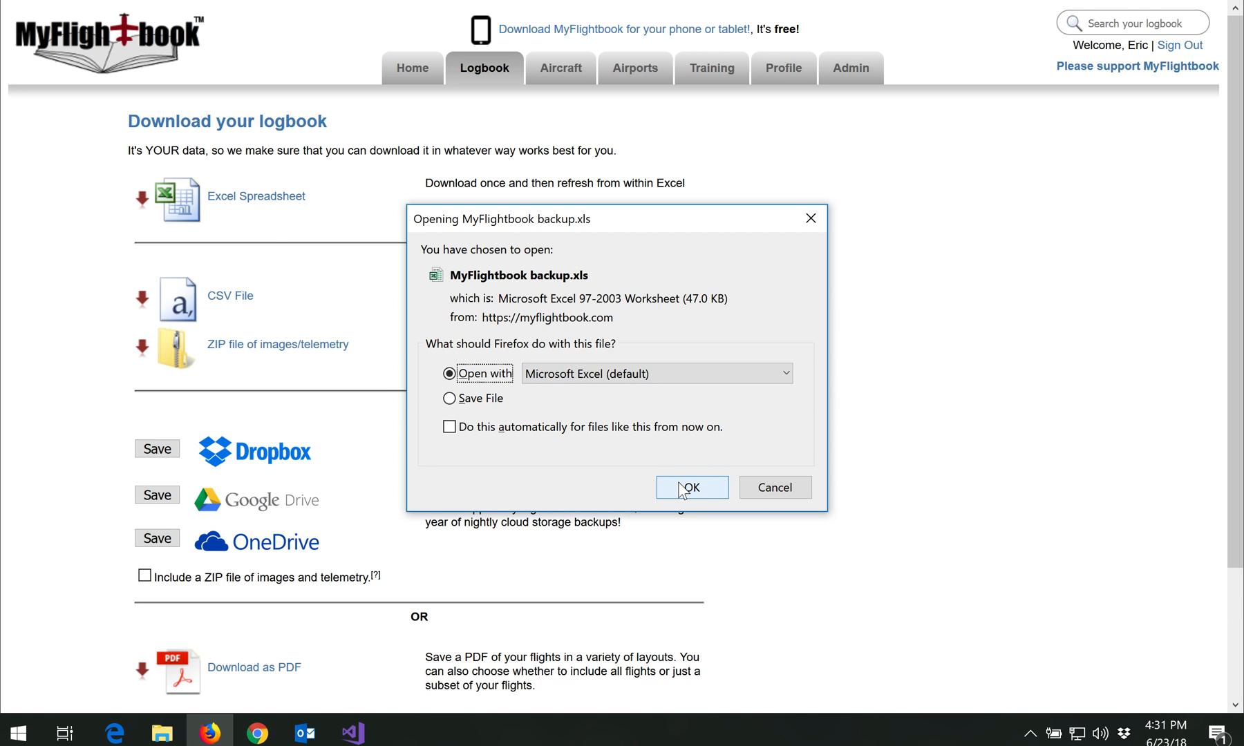
pyautogui.click(691, 487)
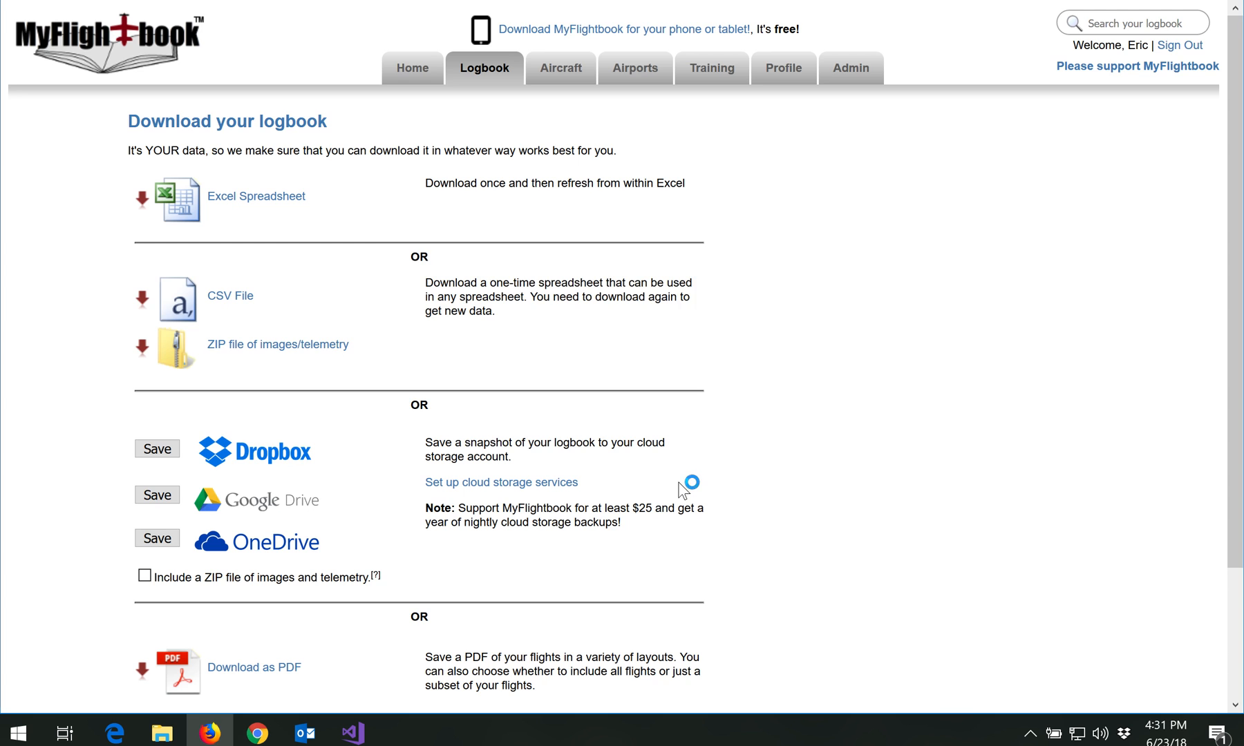
pyautogui.click(256, 196)
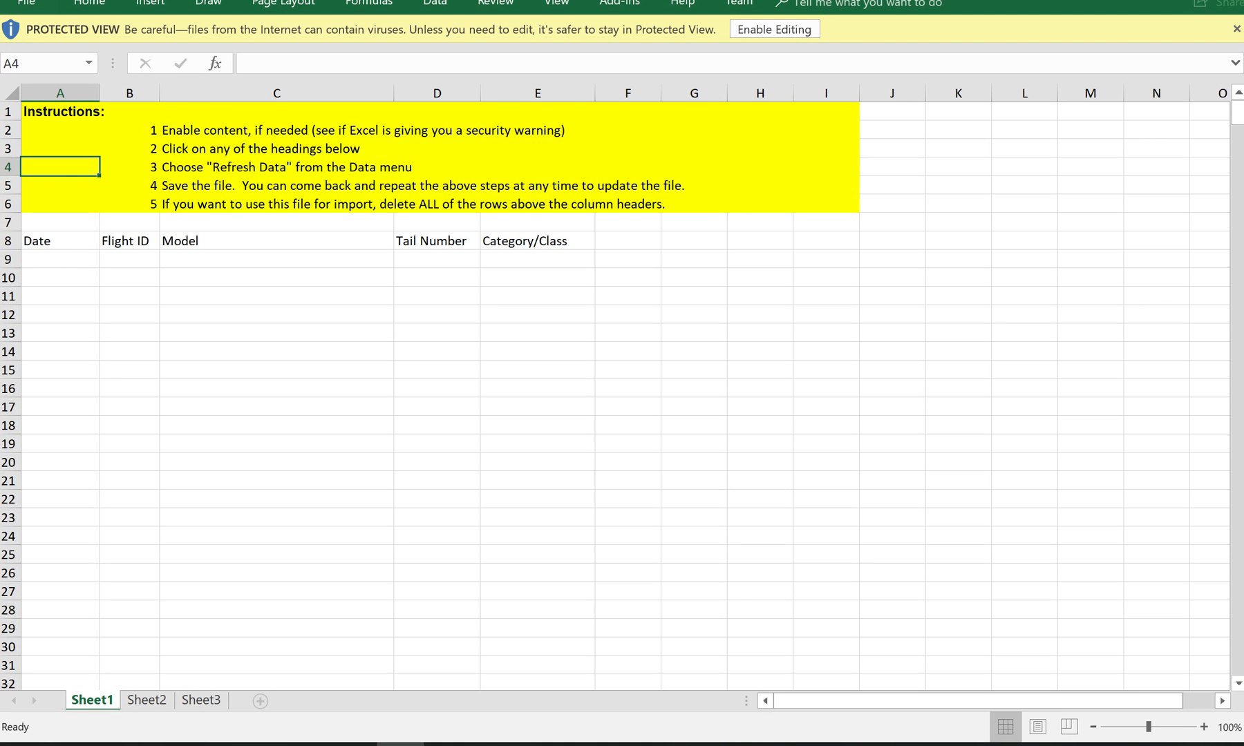
pyautogui.moveTo(685, 37)
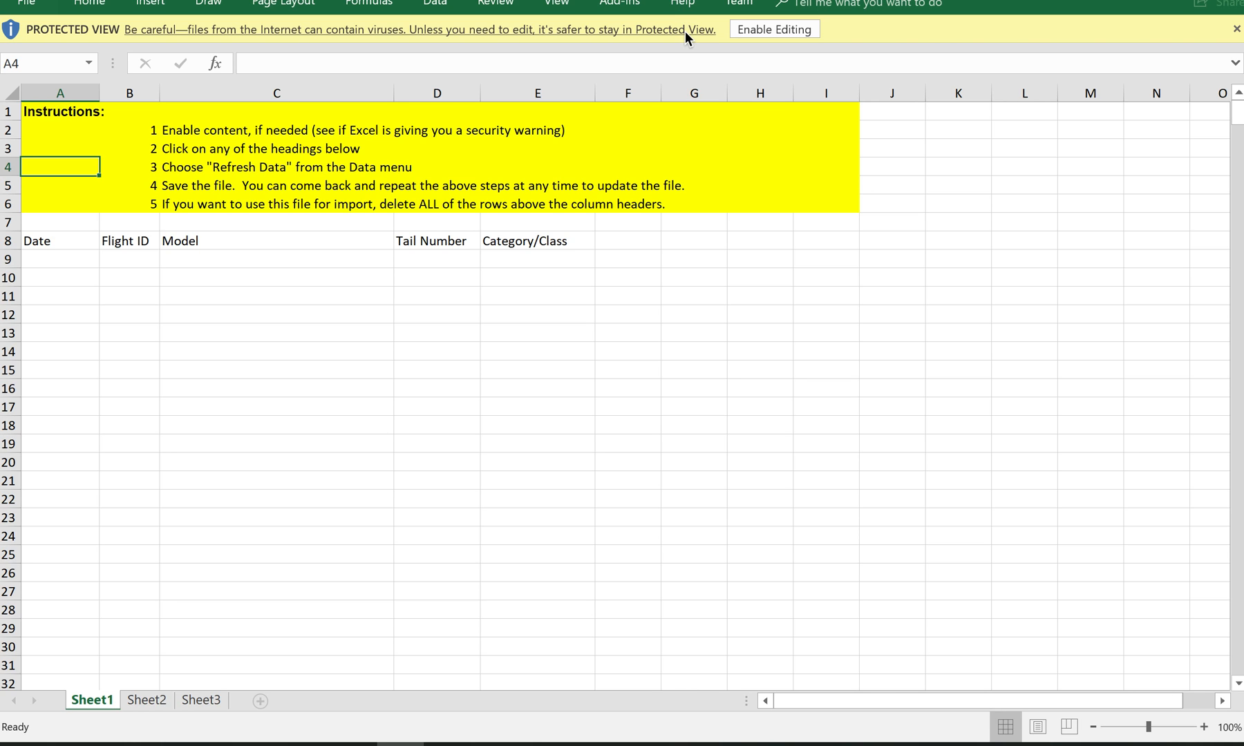
pyautogui.moveTo(666, 29)
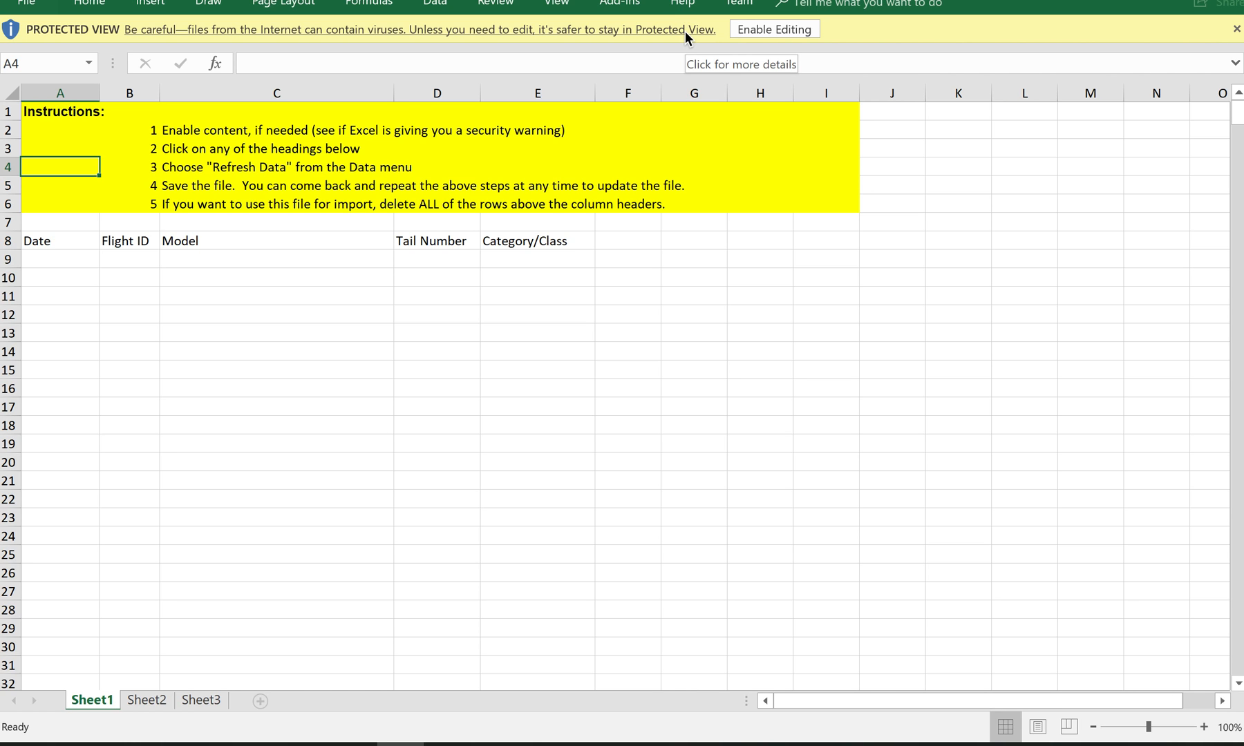
pyautogui.moveTo(500, 33)
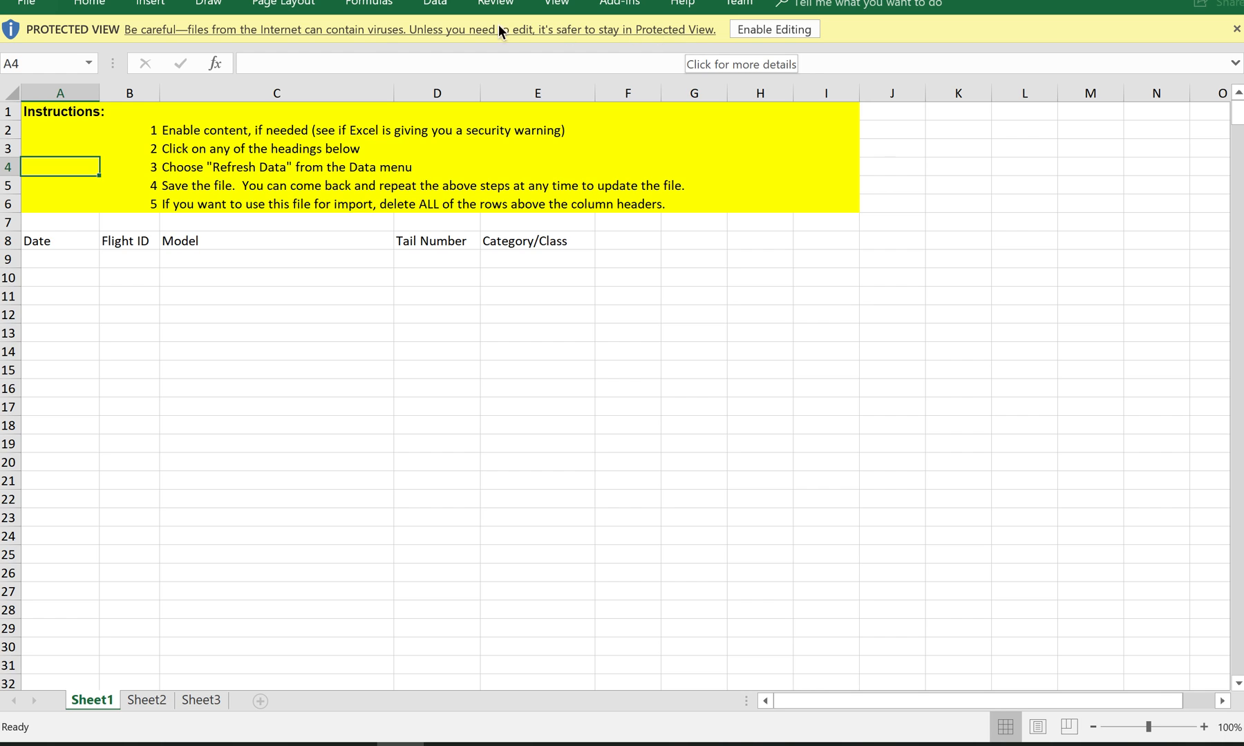
pyautogui.moveTo(635, 76)
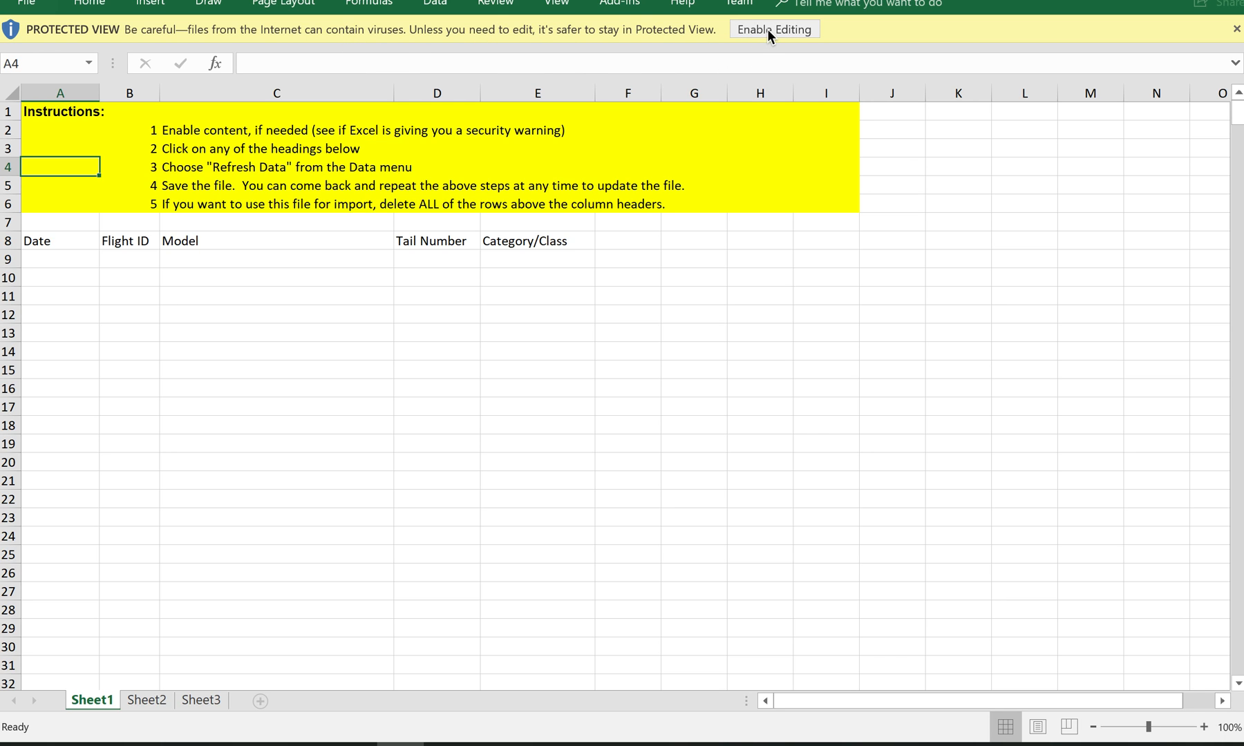
# Step: Enable editing and external data content for MyFlightbook backup.xls
pyautogui.click(774, 29)
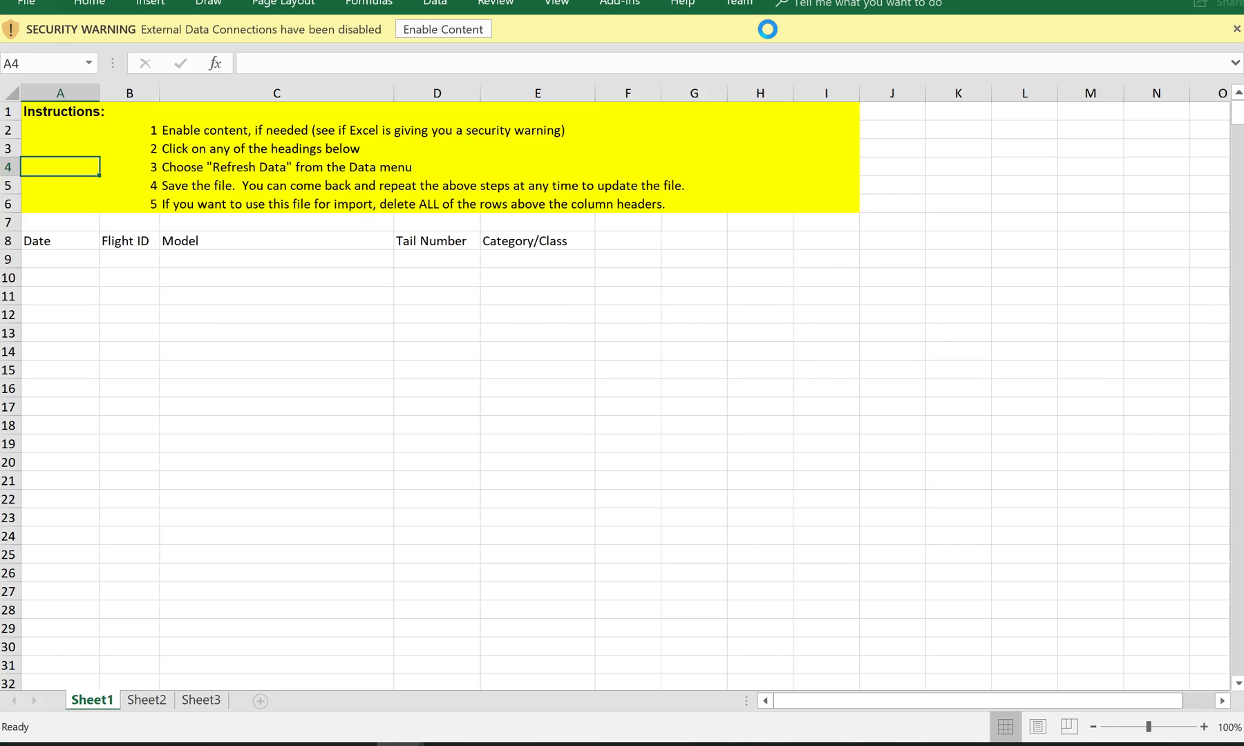
pyautogui.click(88, 4)
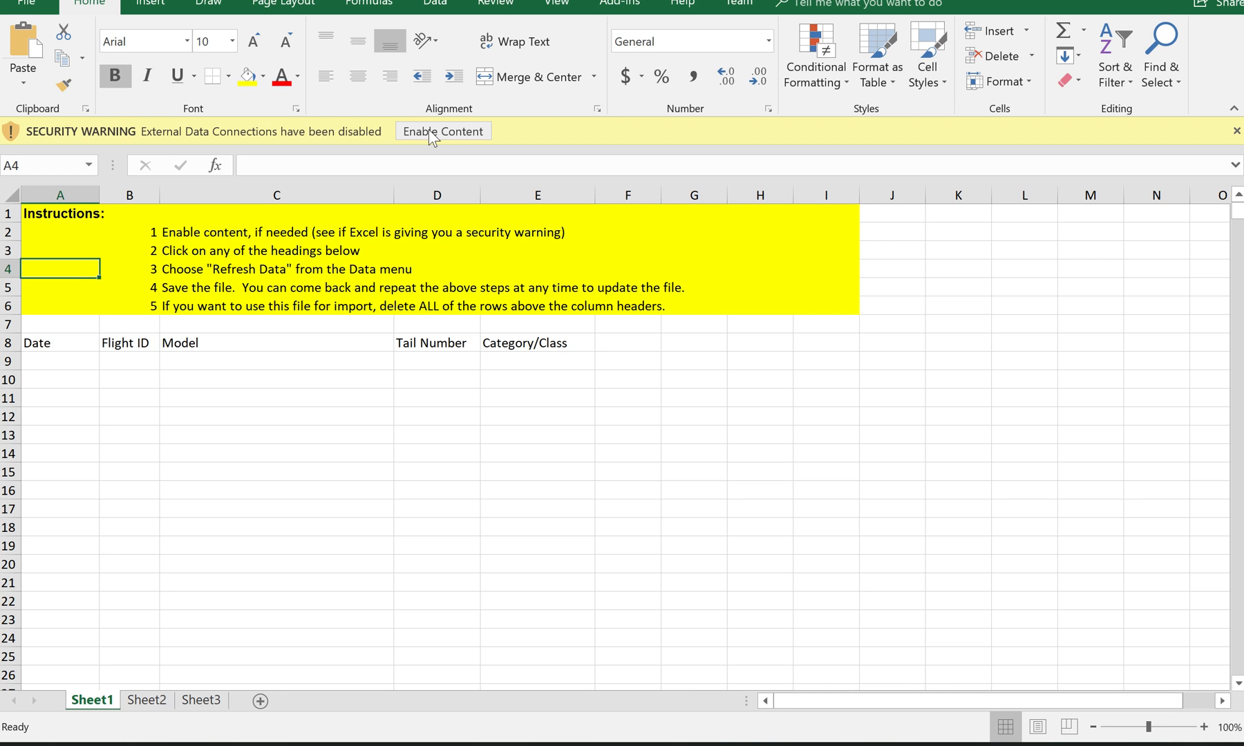
pyautogui.click(442, 132)
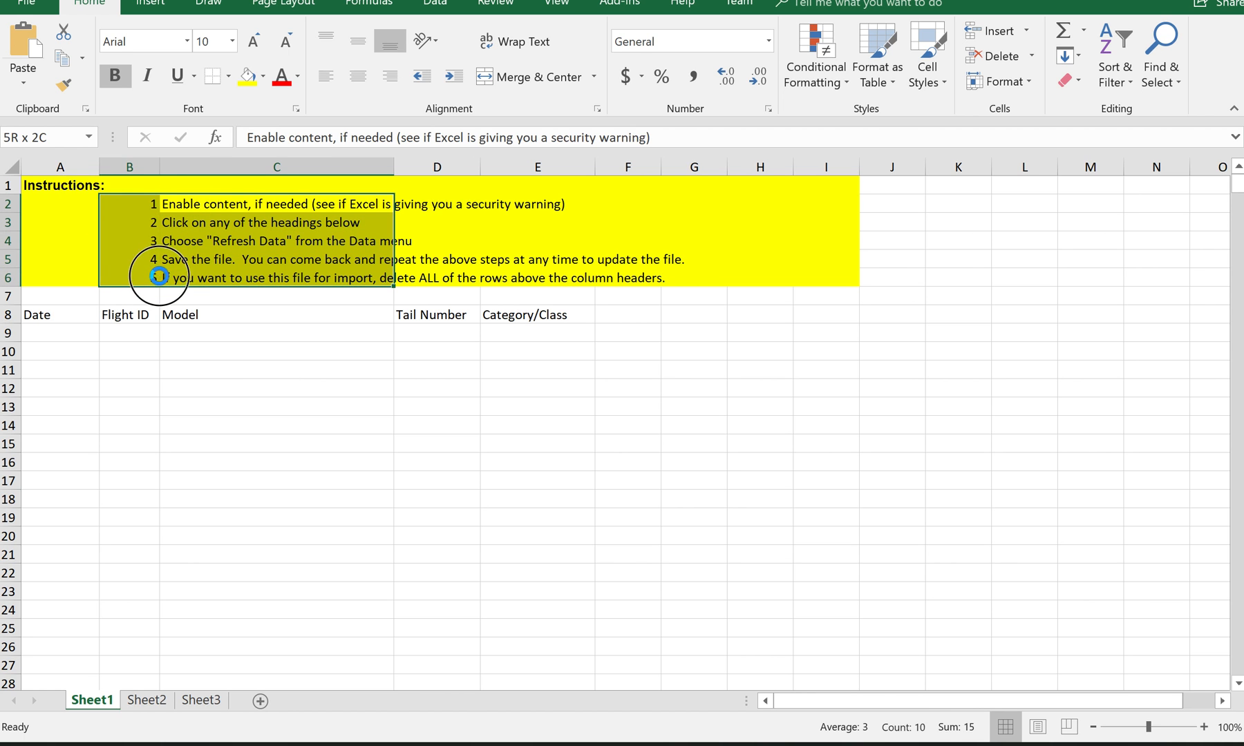
# Step: Refresh the logbook data from cell A8 (Date), prompting for a MyFlightbook email address
pyautogui.click(58, 315)
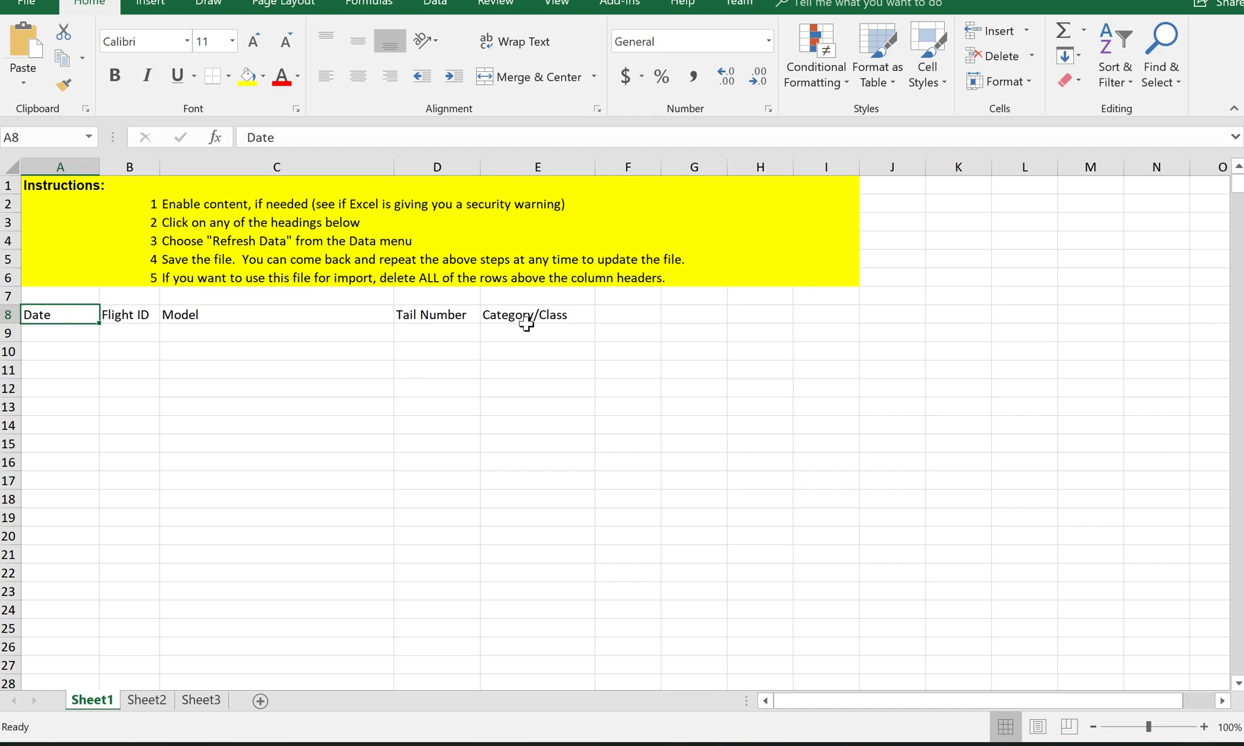
pyautogui.moveTo(119, 334)
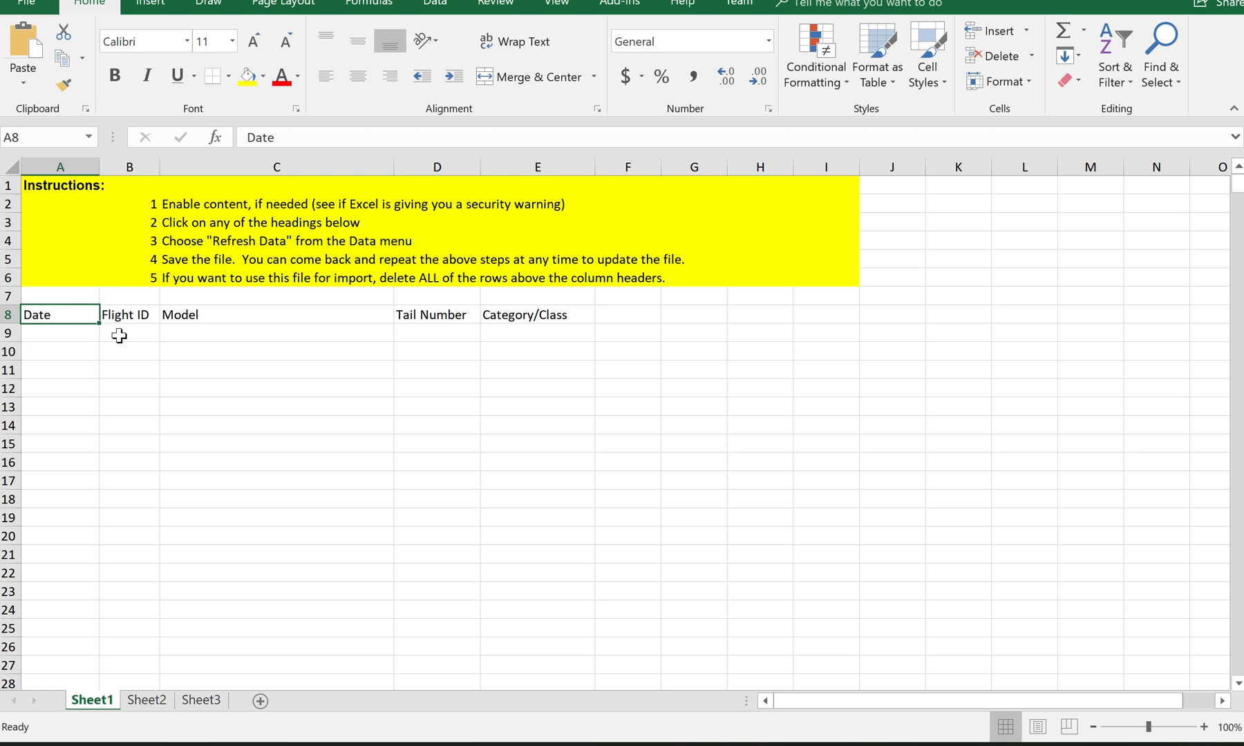
pyautogui.moveTo(82, 314)
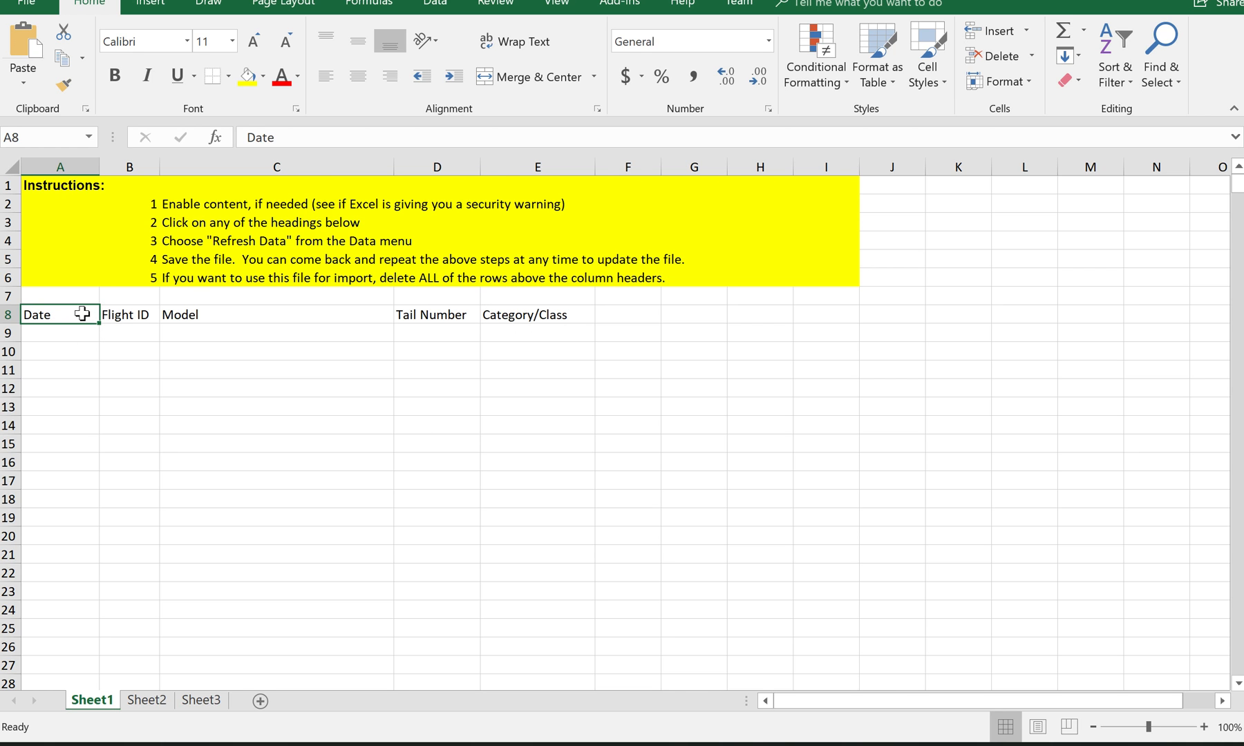
pyautogui.click(434, 4)
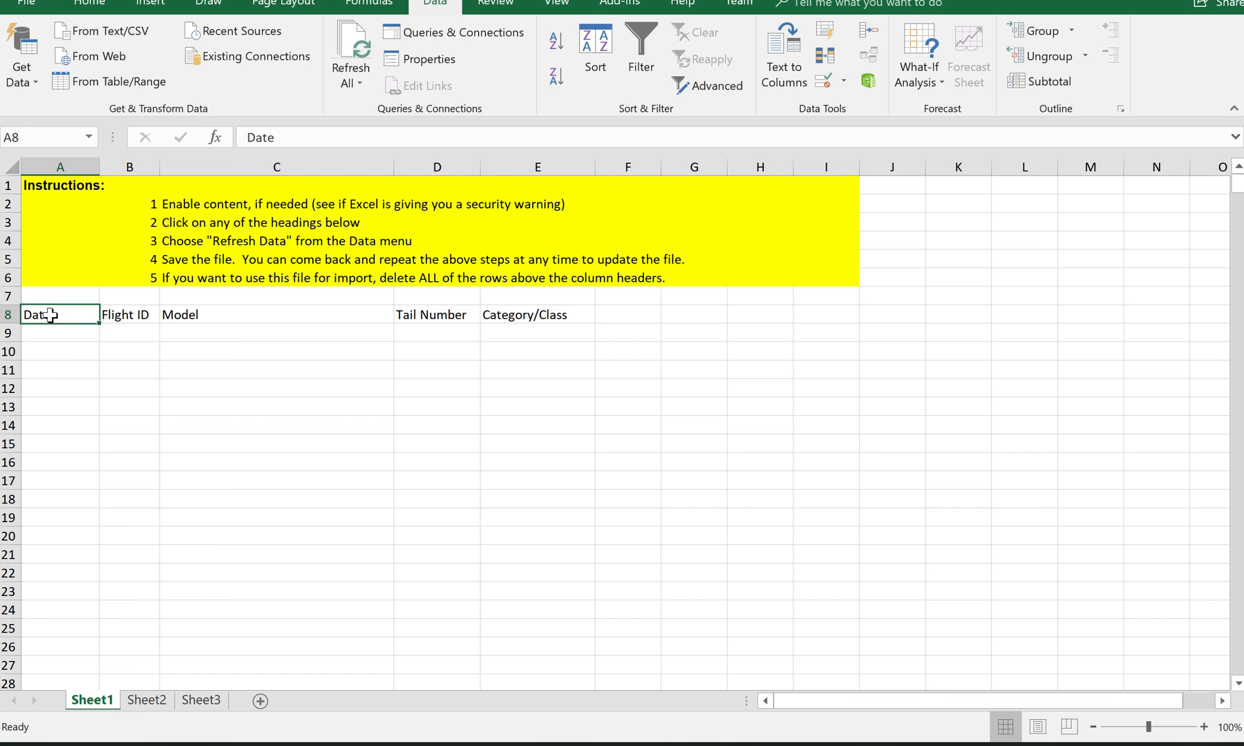
pyautogui.rightClick(58, 313)
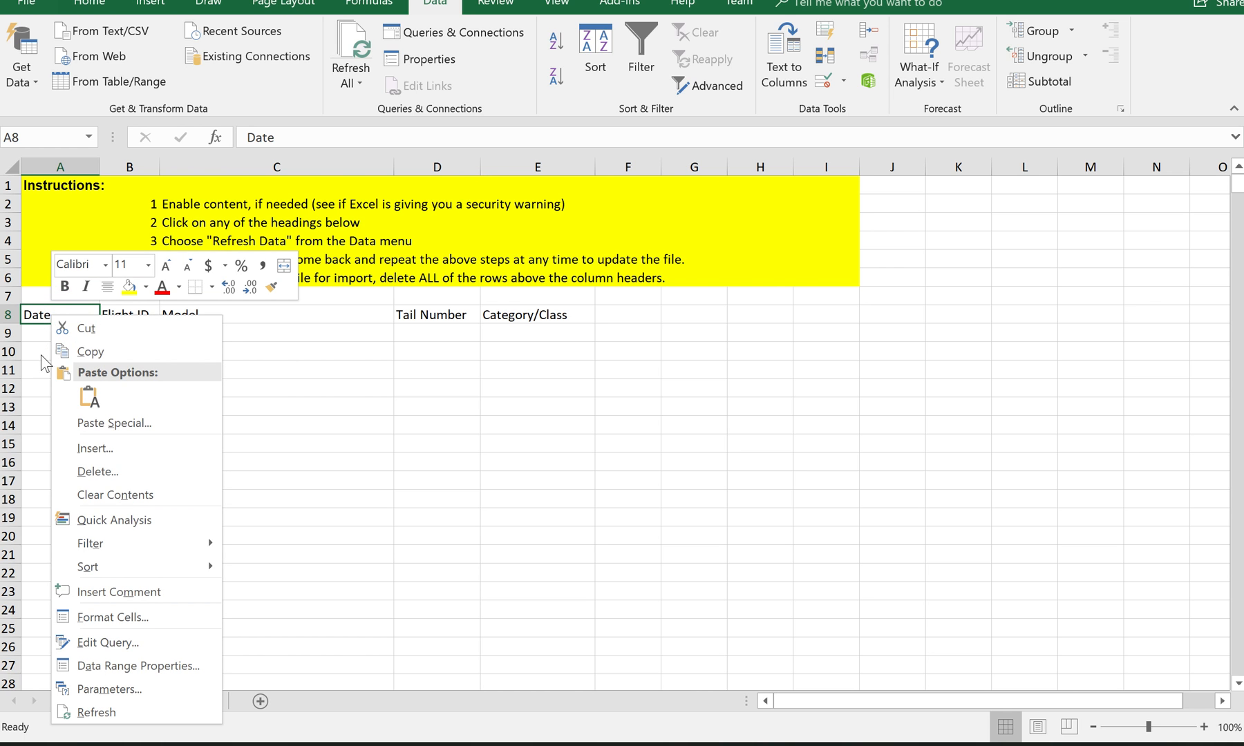
pyautogui.moveTo(95, 712)
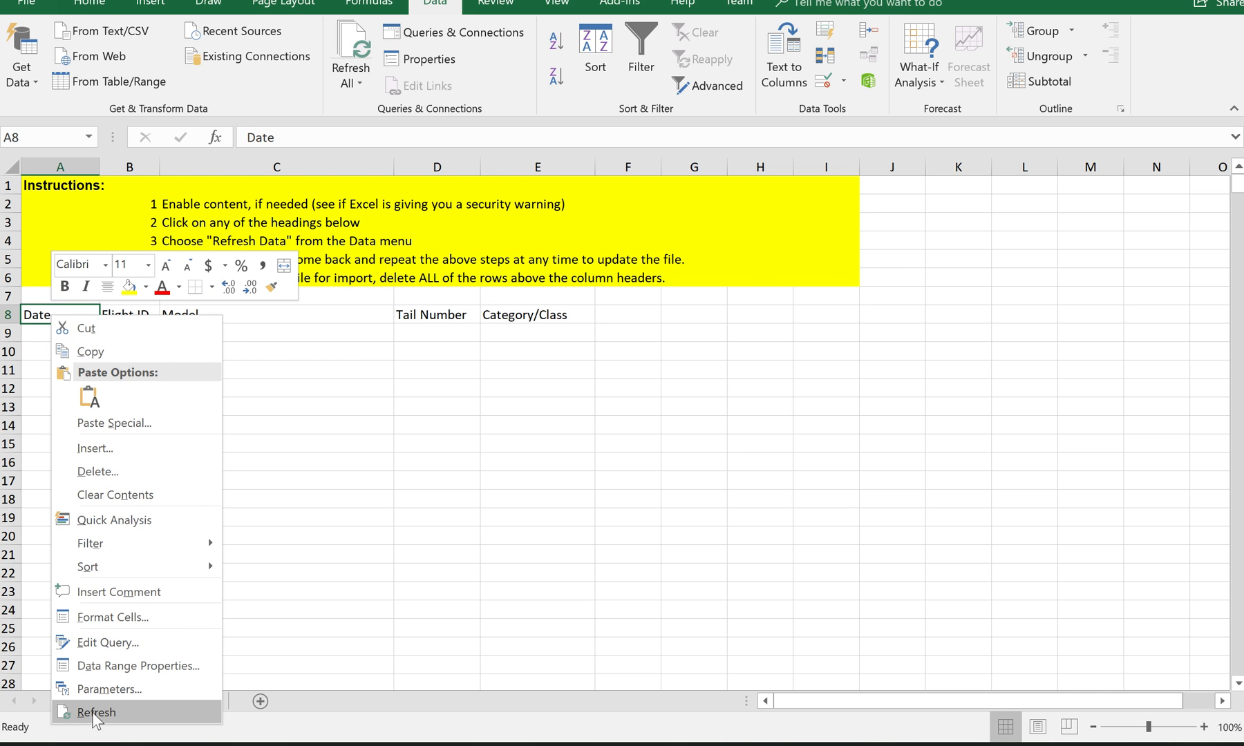
pyautogui.click(95, 711)
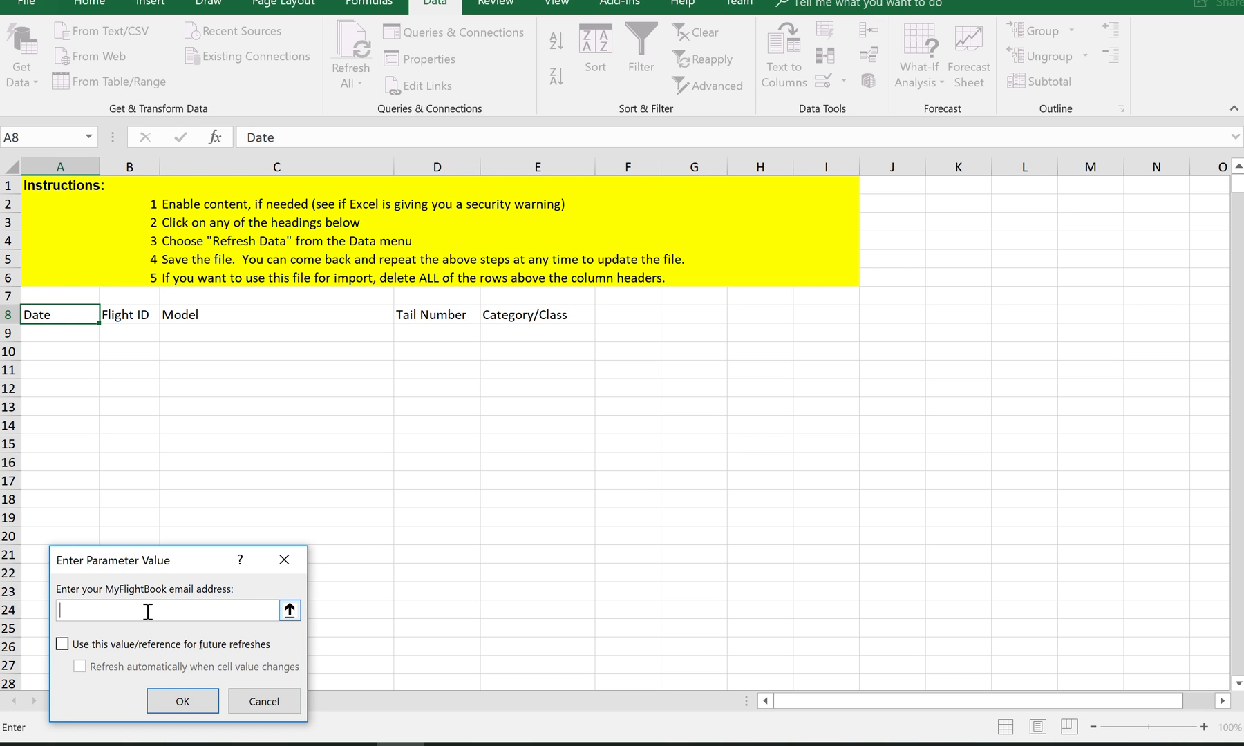
pyautogui.moveTo(165, 606)
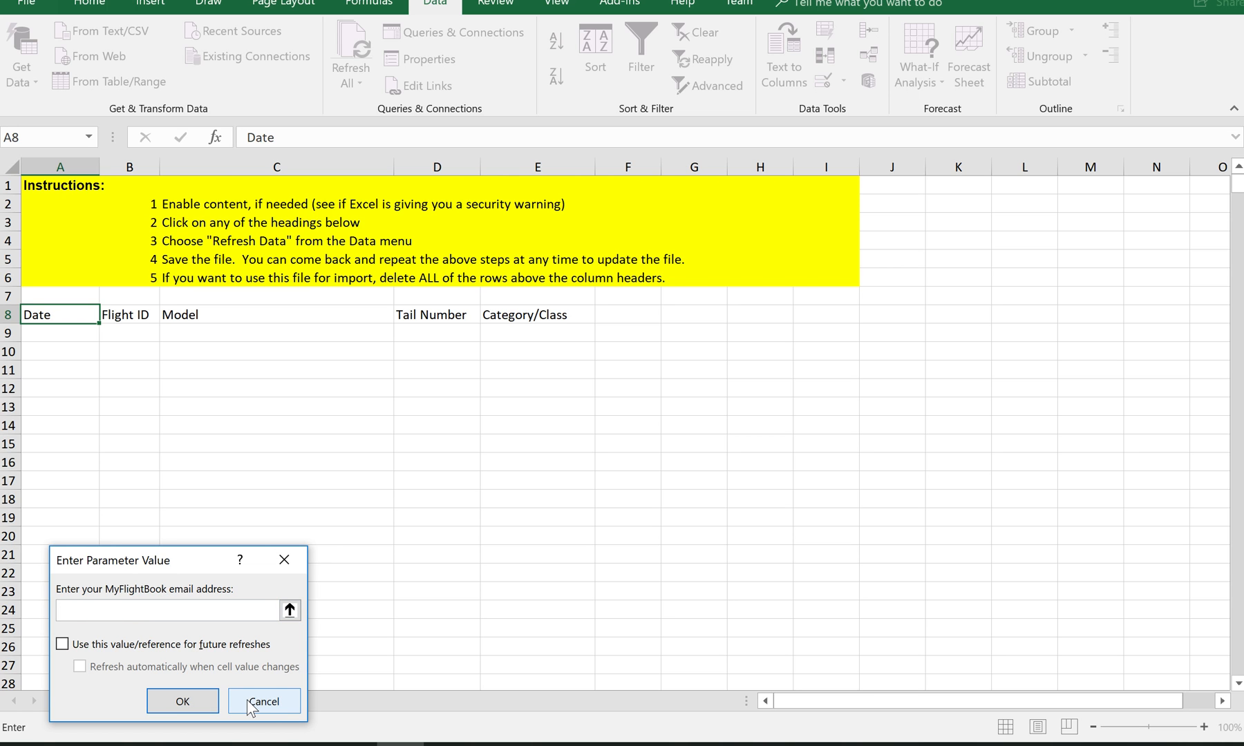
pyautogui.moveTo(185, 658)
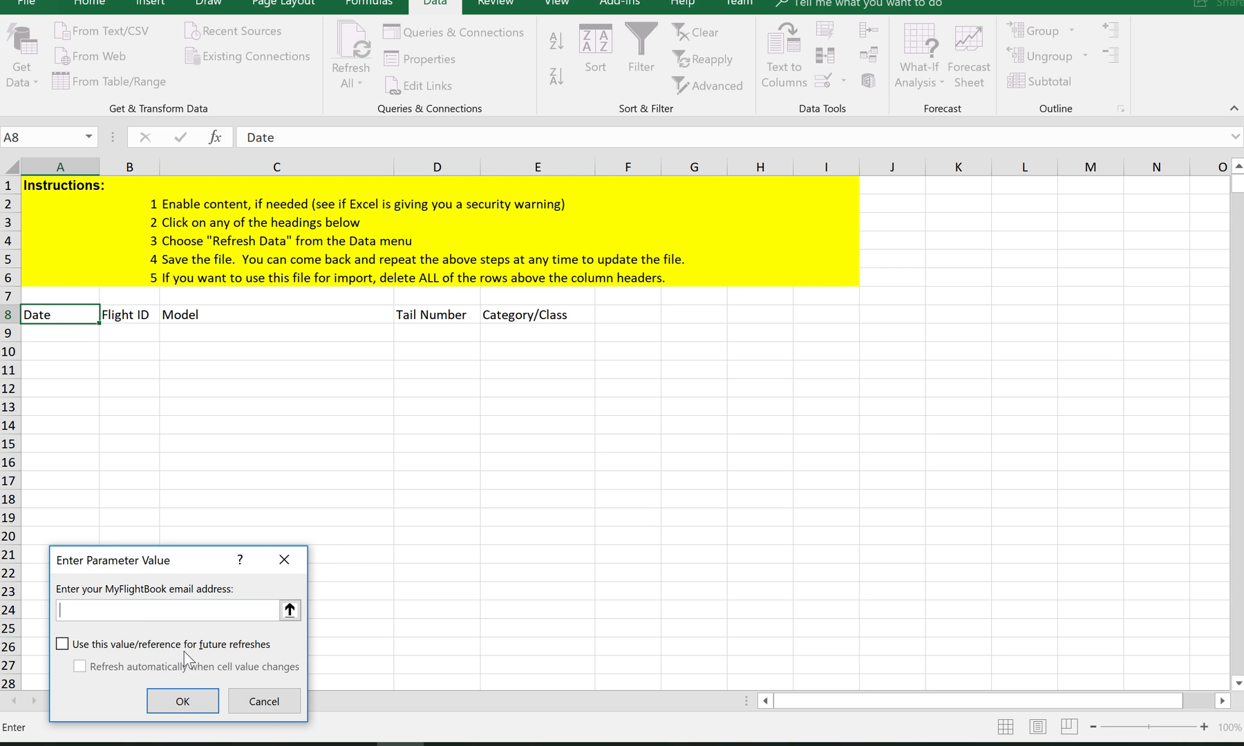
pyautogui.click(62, 644)
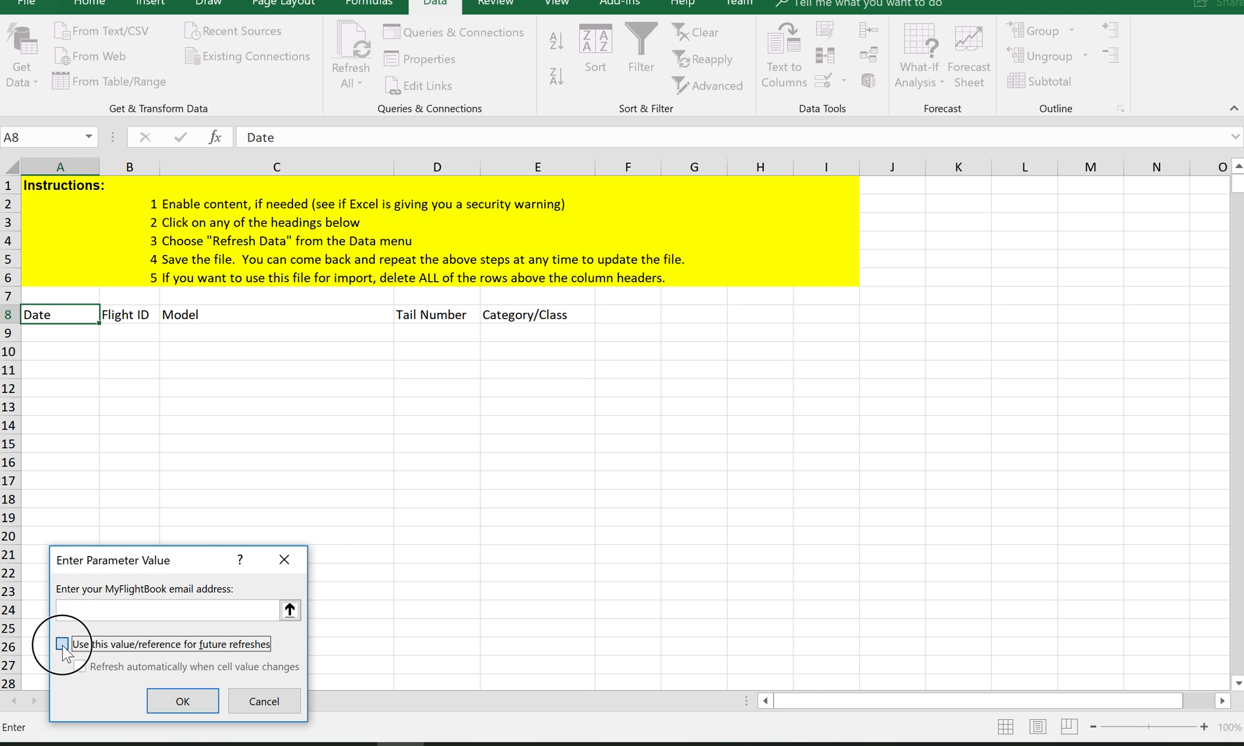
pyautogui.click(62, 644)
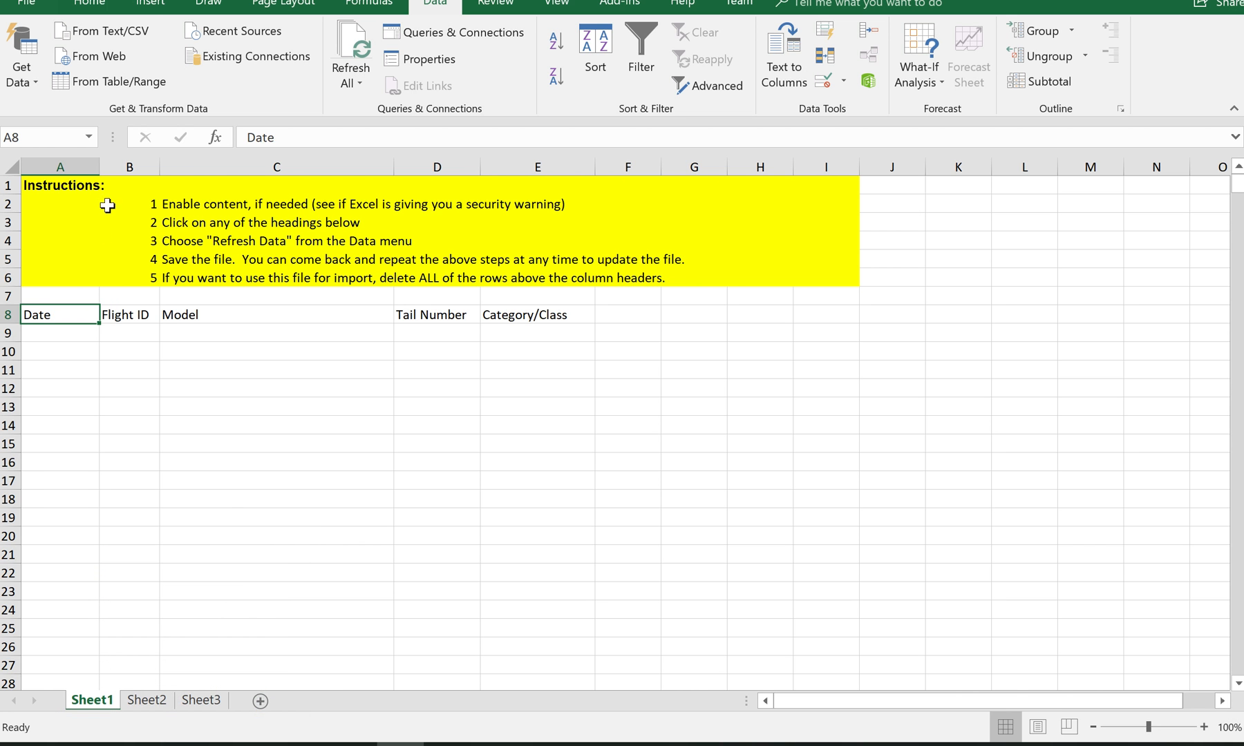
# Step: Open the Desktop MyFlightbook backup workbook from Excel's Recent list
pyautogui.click(26, 4)
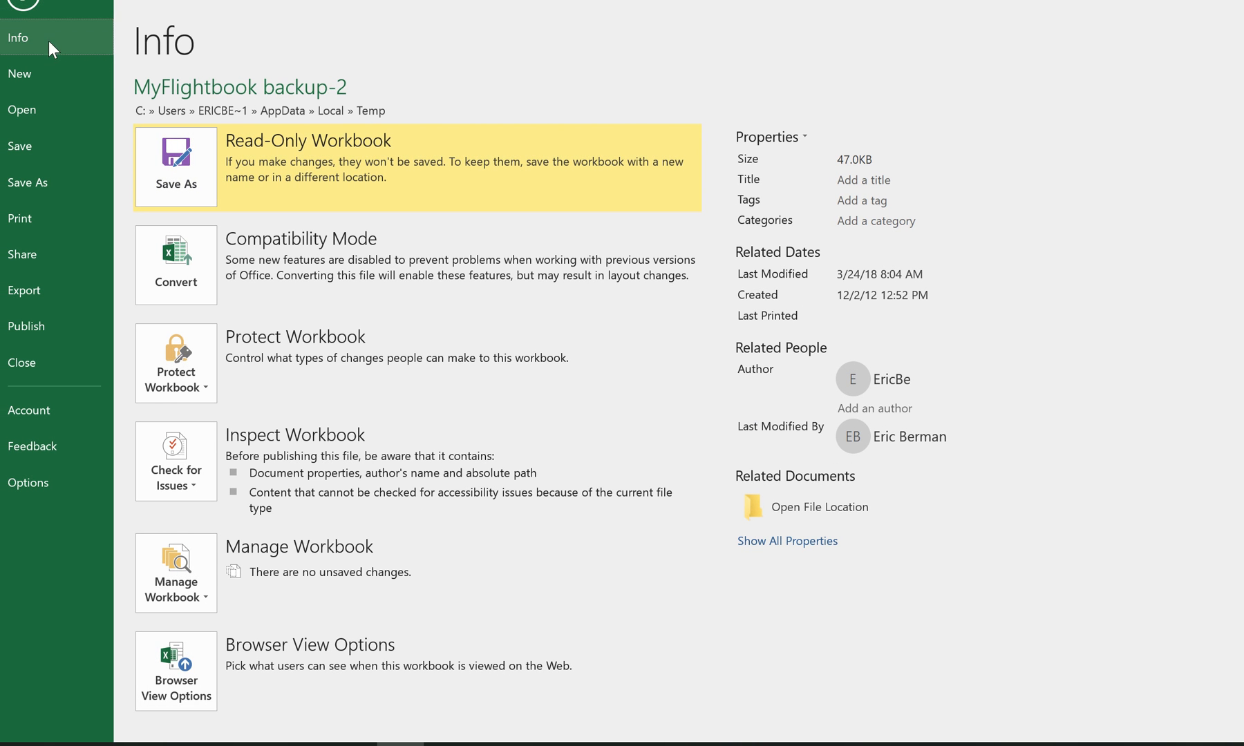
pyautogui.click(20, 109)
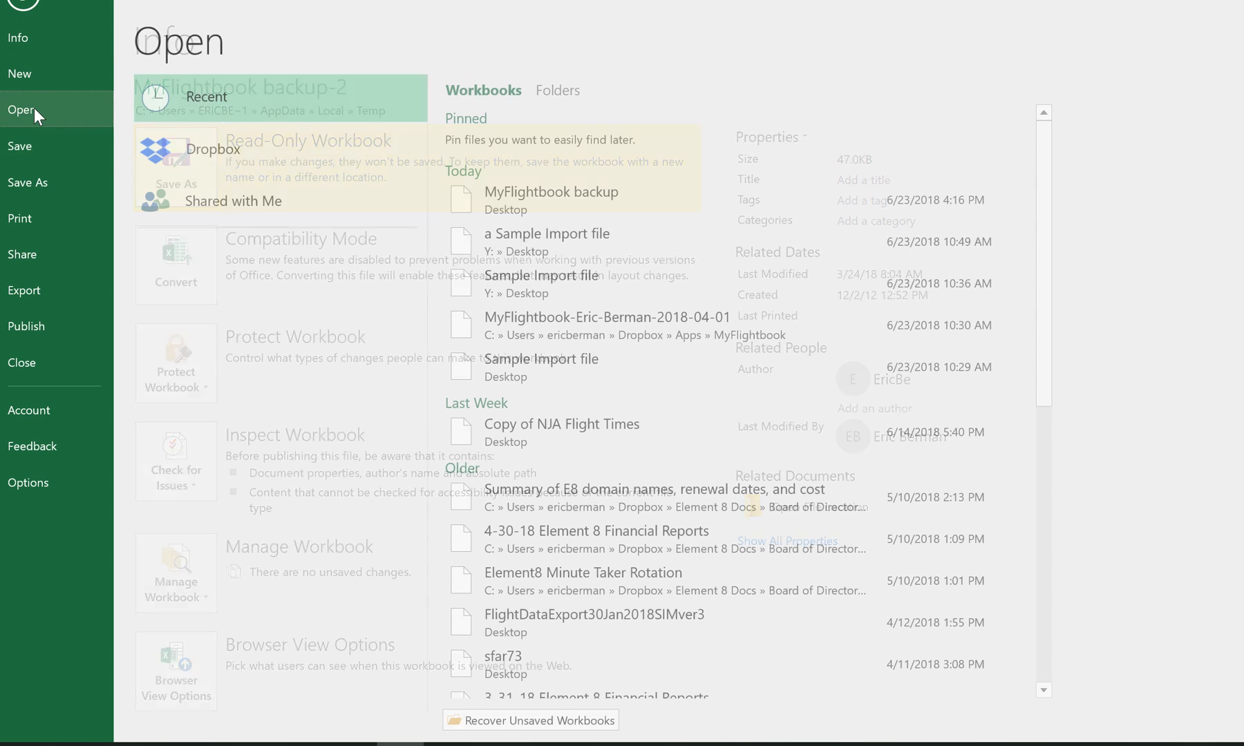
pyautogui.click(24, 109)
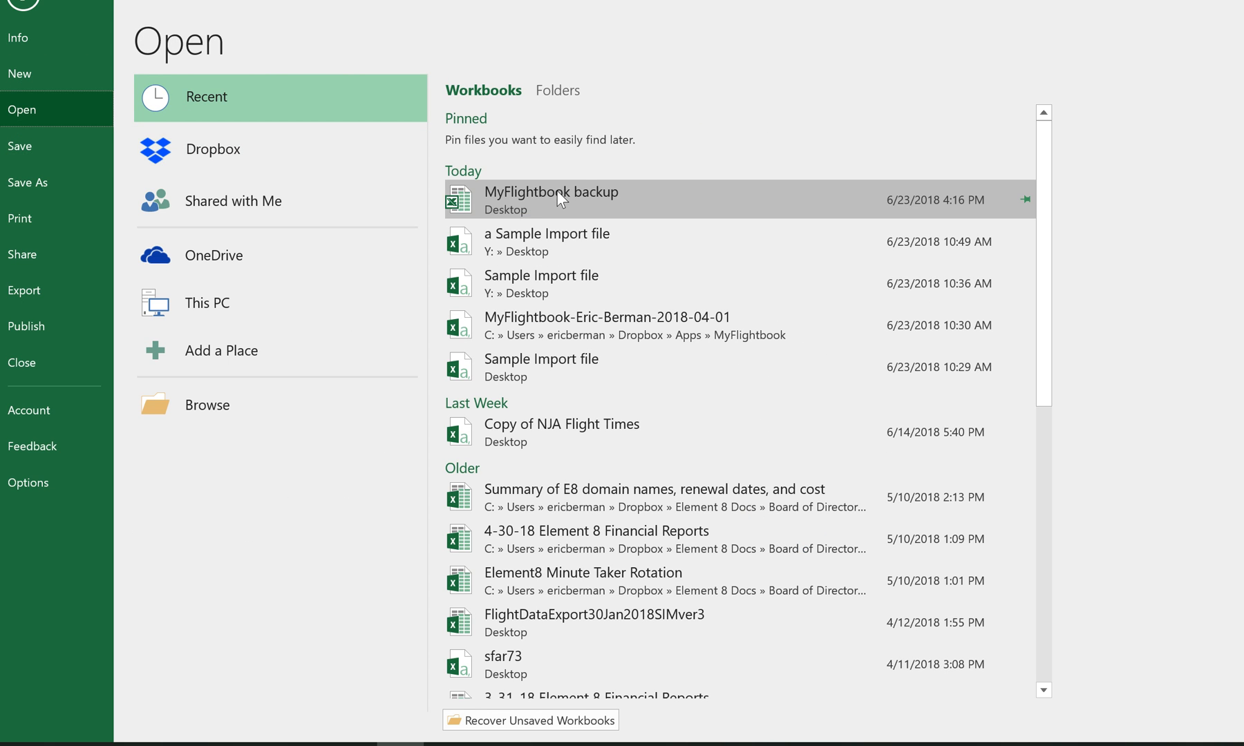
pyautogui.click(550, 199)
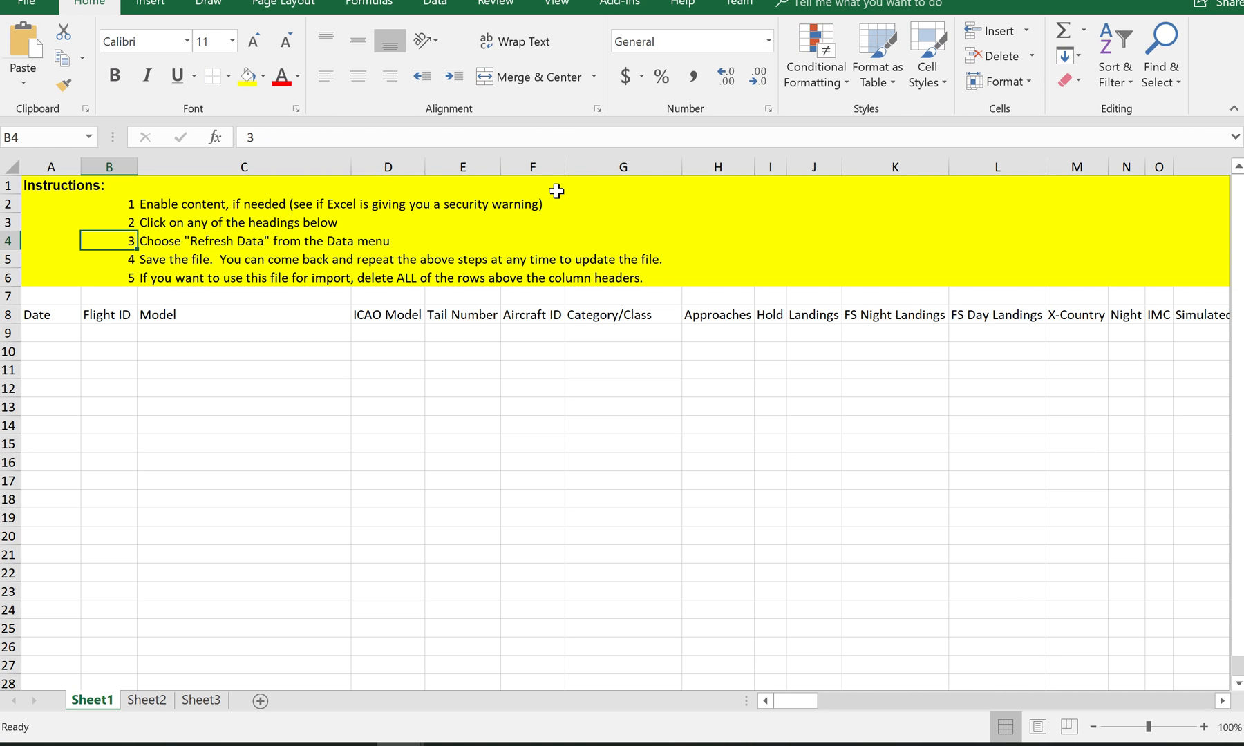
pyautogui.moveTo(572, 109)
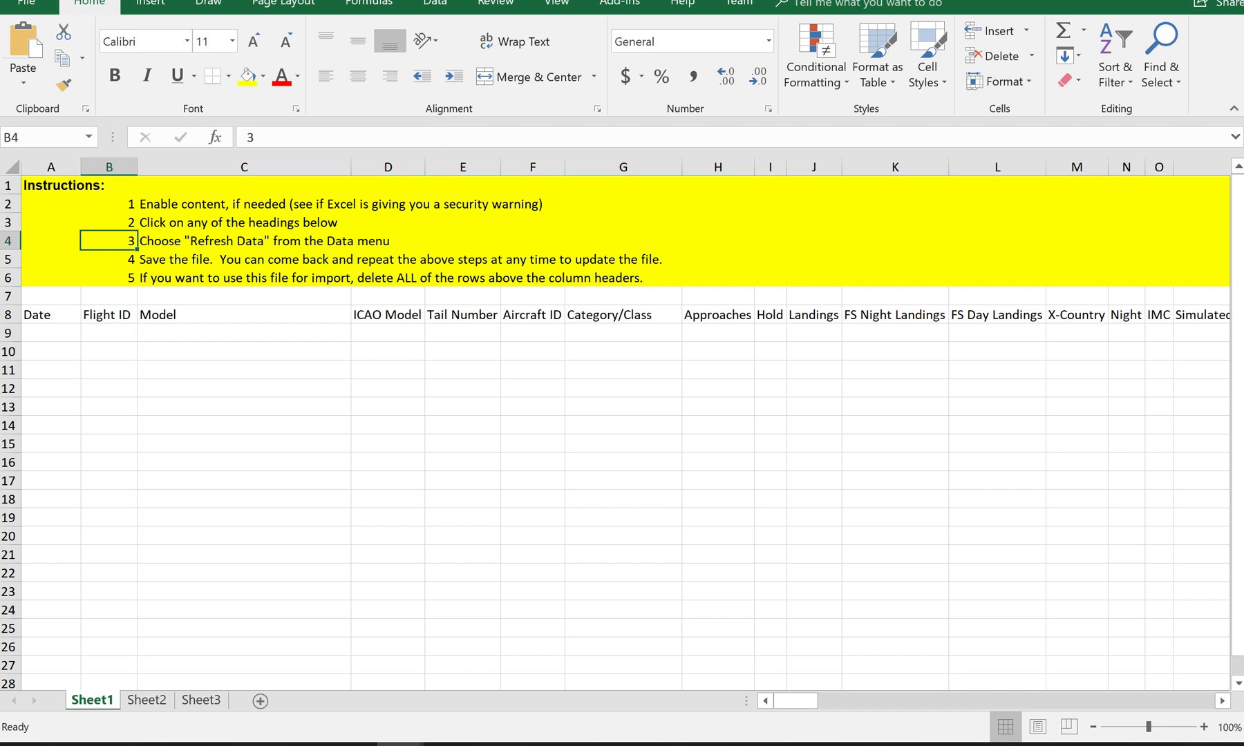
# Step: Refresh from cell A8 (Date) so flight rows fill in under the logbook headings
pyautogui.click(49, 315)
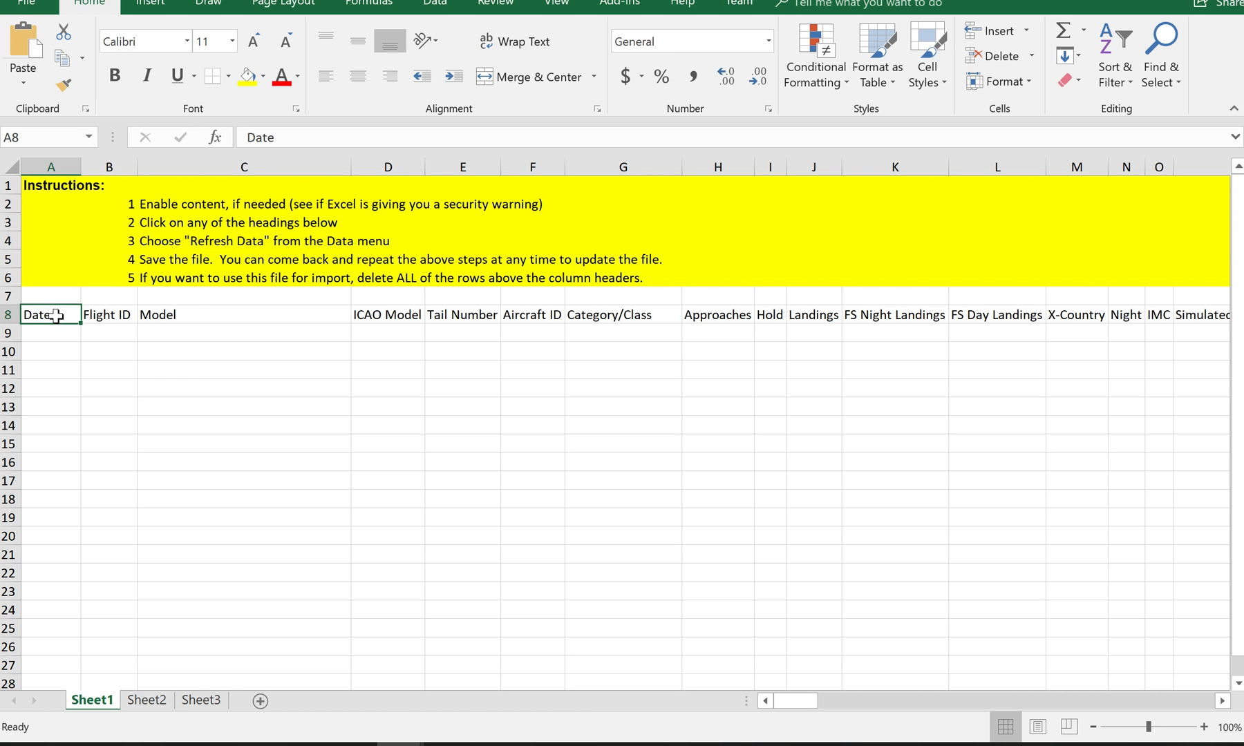
pyautogui.rightClick(50, 315)
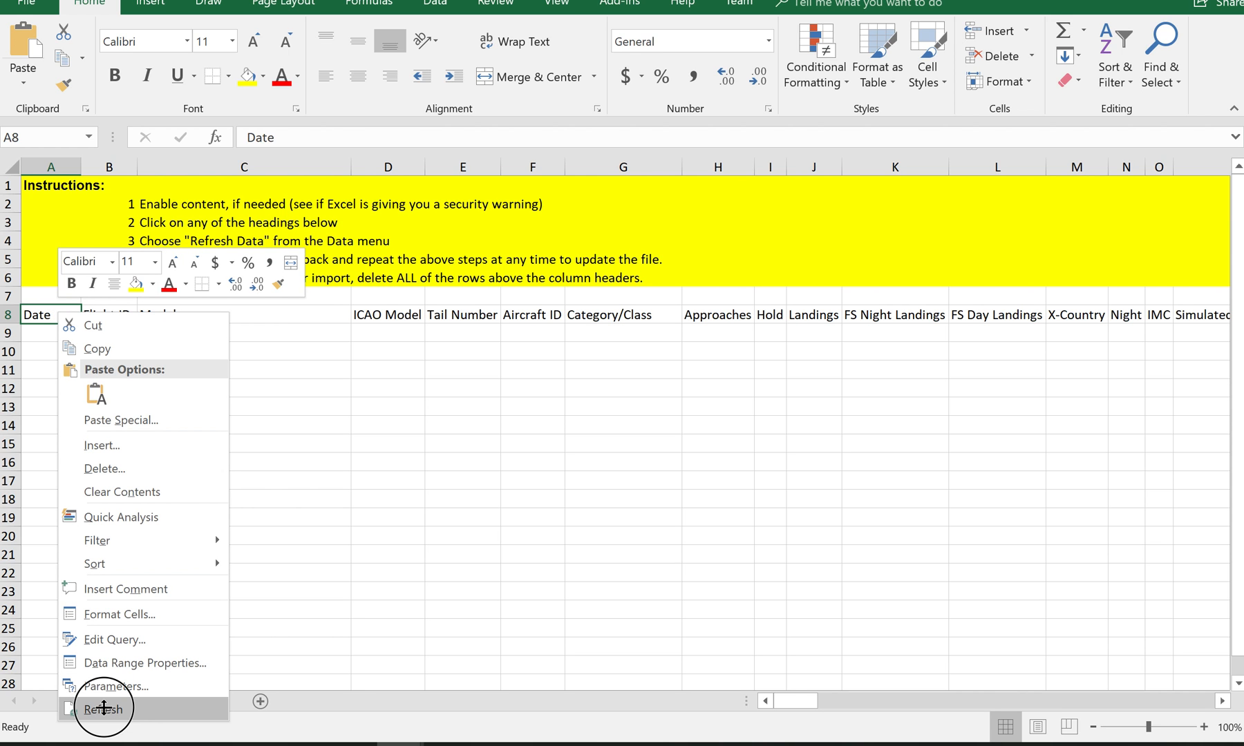
pyautogui.click(102, 707)
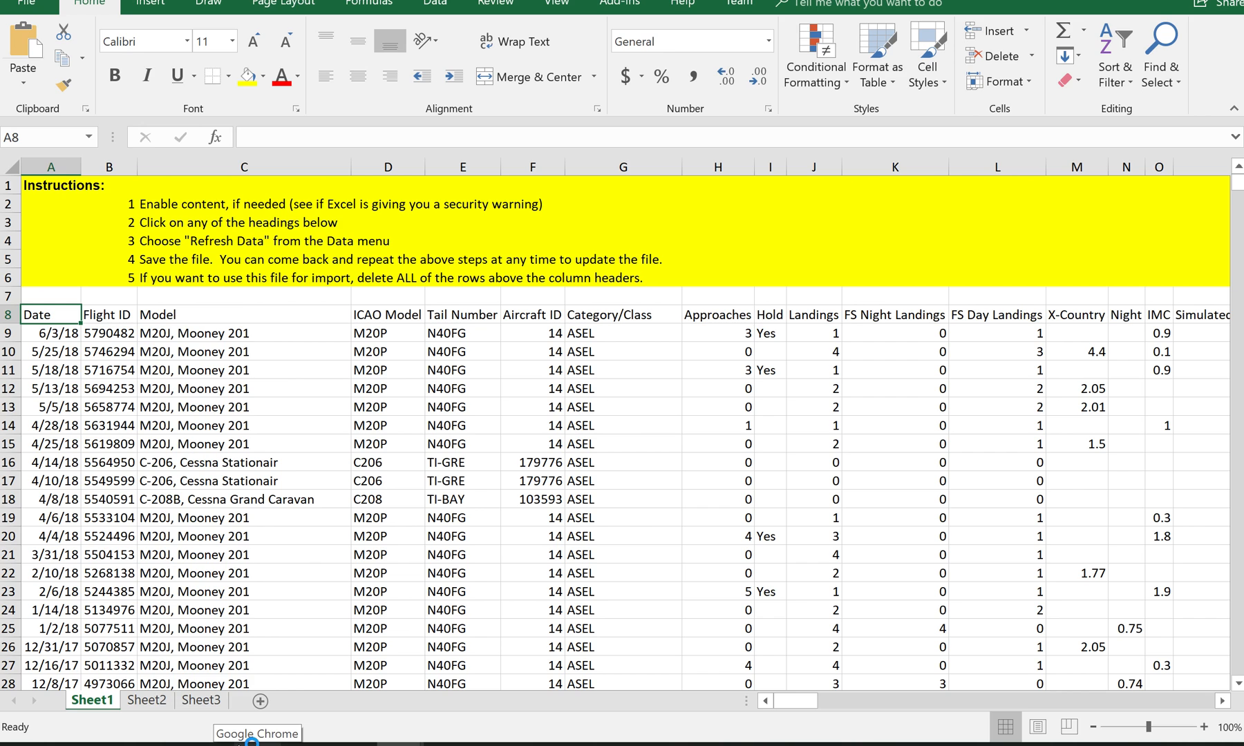
pyautogui.moveTo(271, 406)
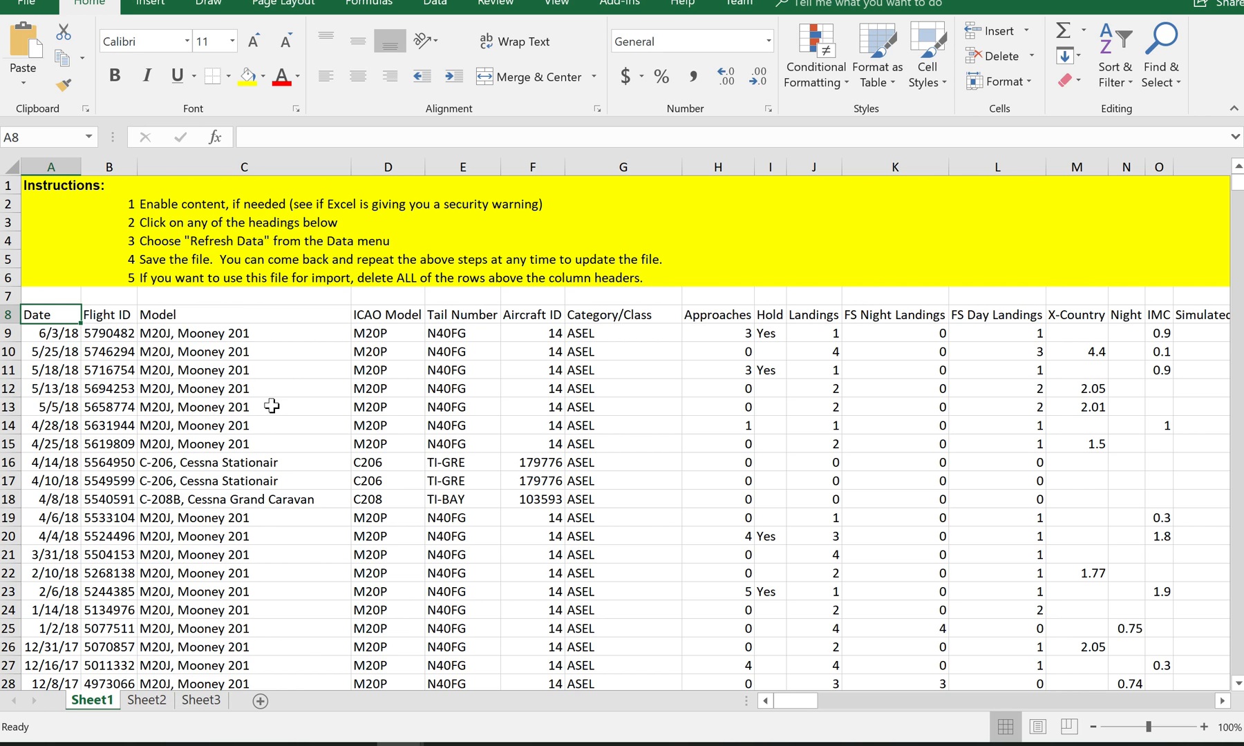
pyautogui.click(238, 406)
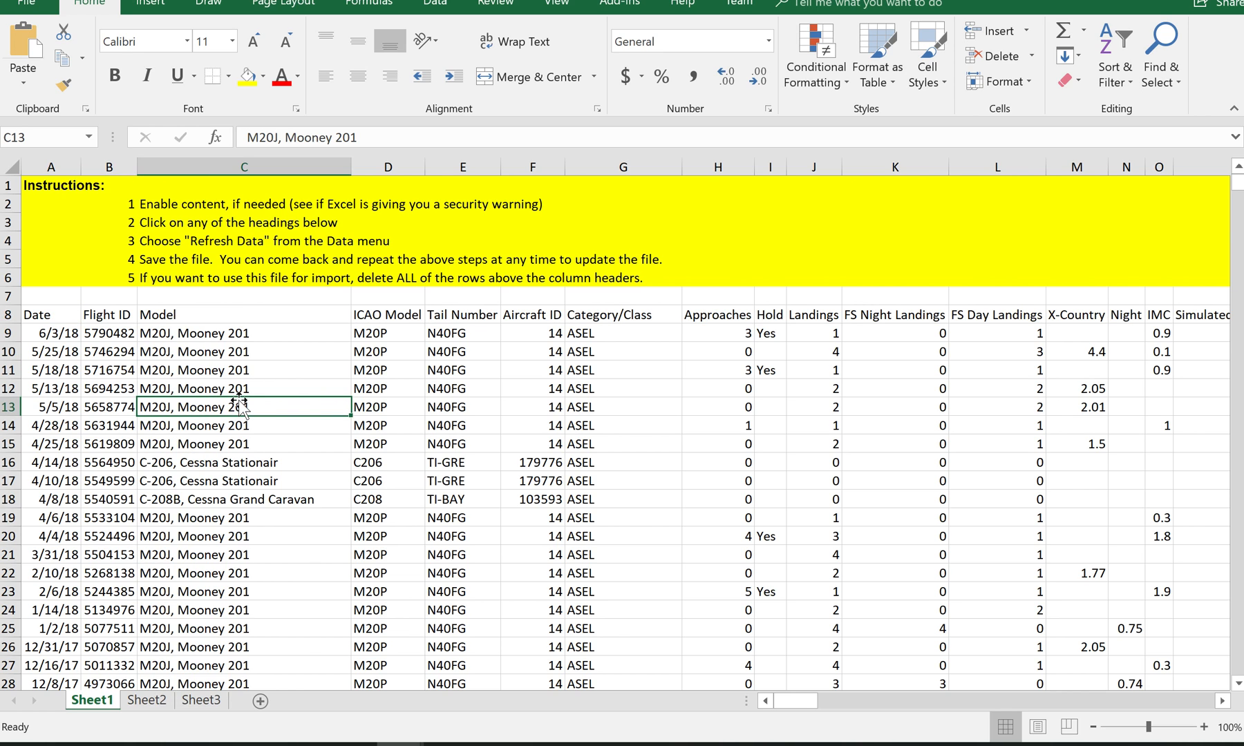
pyautogui.click(389, 406)
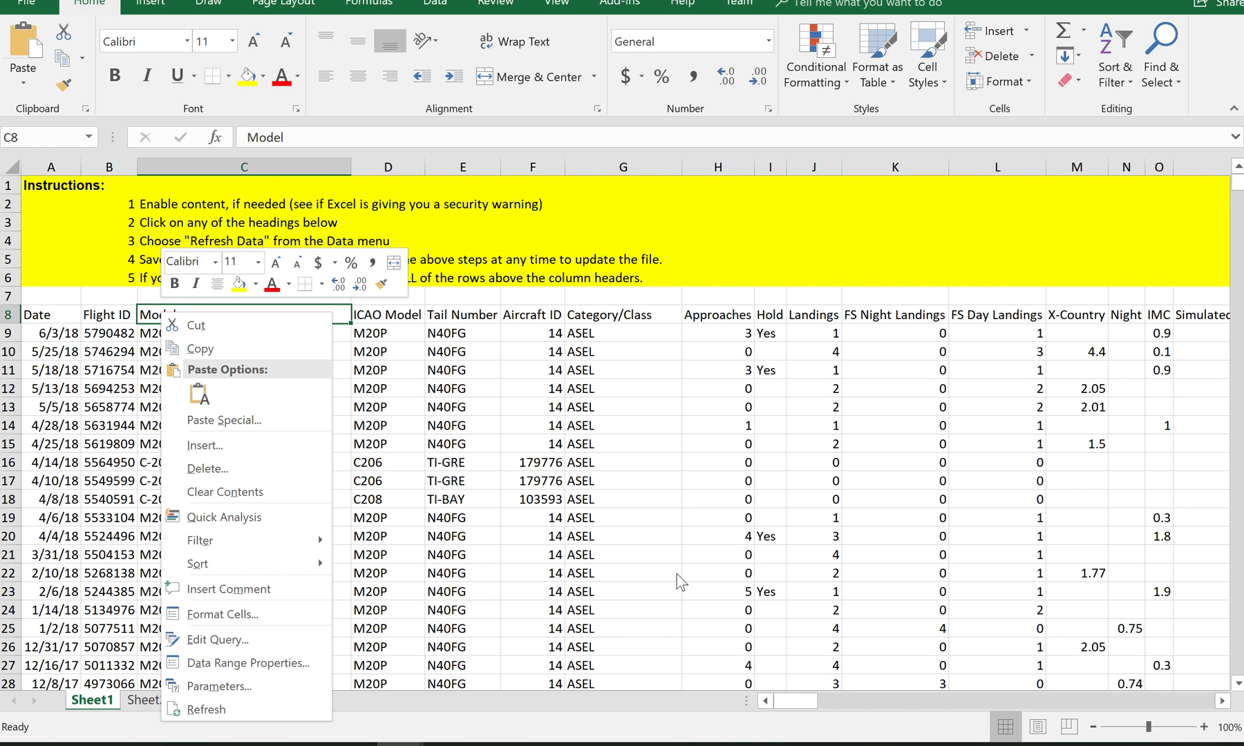
pyautogui.click(667, 537)
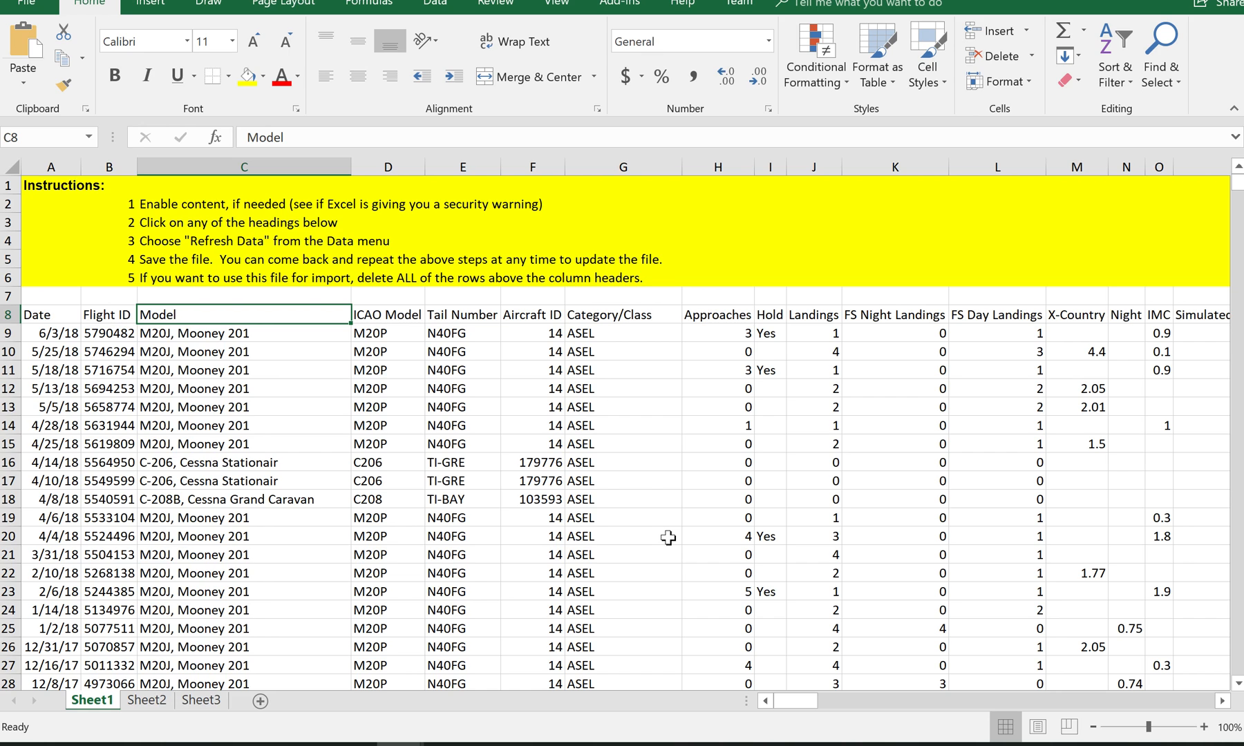